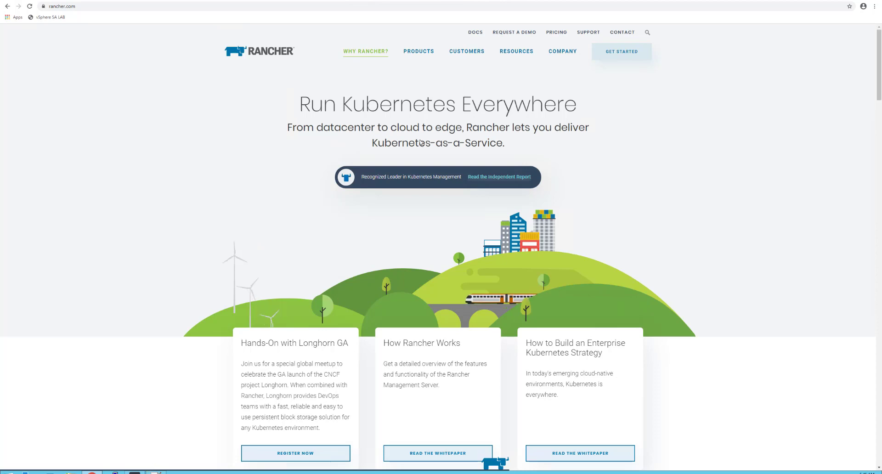
Go to the Products overview page via the PRODUCTS menu on rancher.com.
{"action": "left_click", "coordinate": [419, 51]}
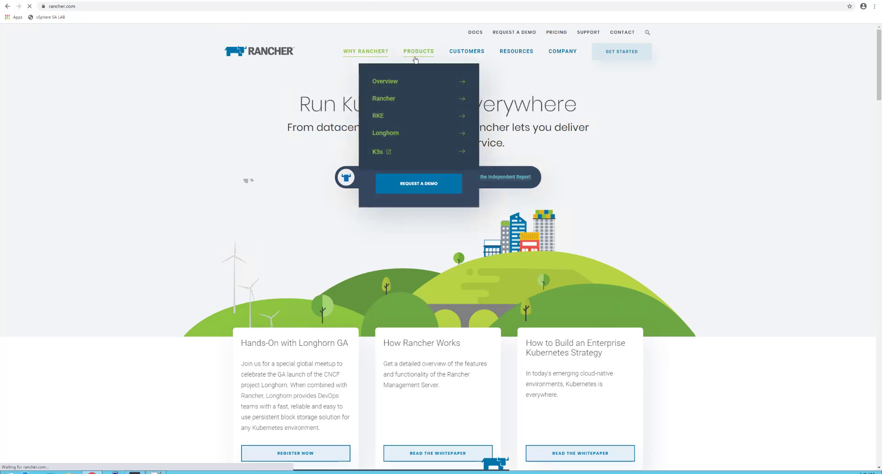
{"action": "left_click", "coordinate": [385, 80]}
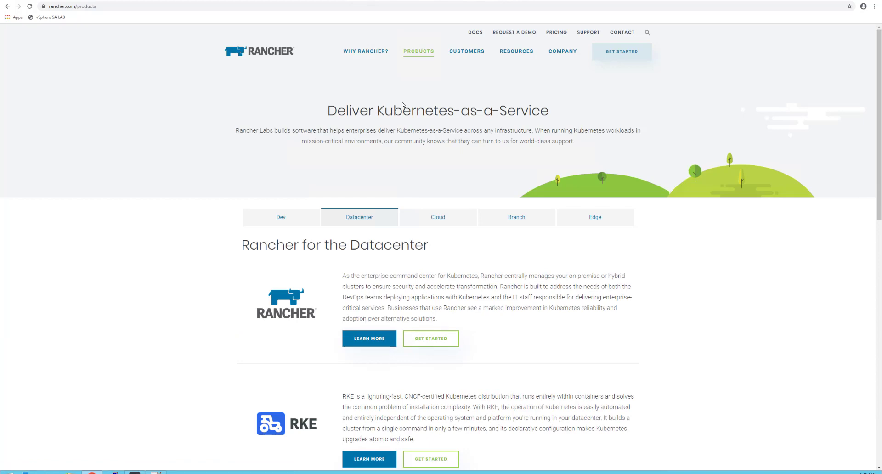
{"action": "mouse_move", "coordinate": [291, 436]}
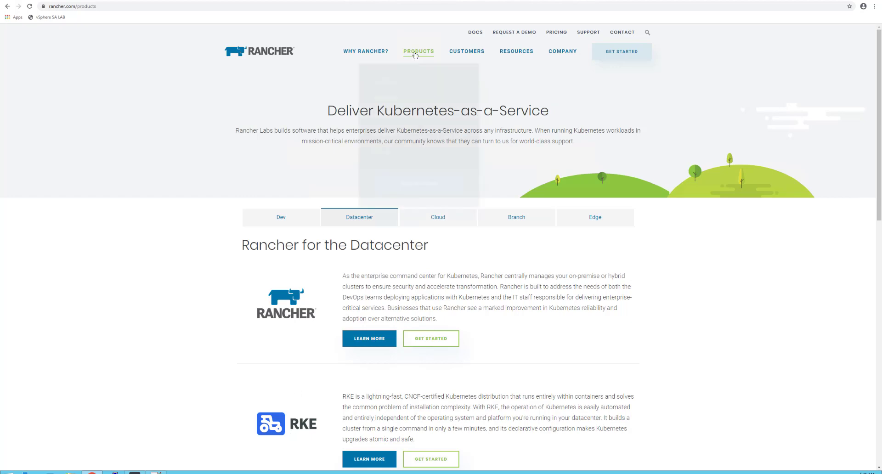
{"action": "left_click", "coordinate": [418, 51]}
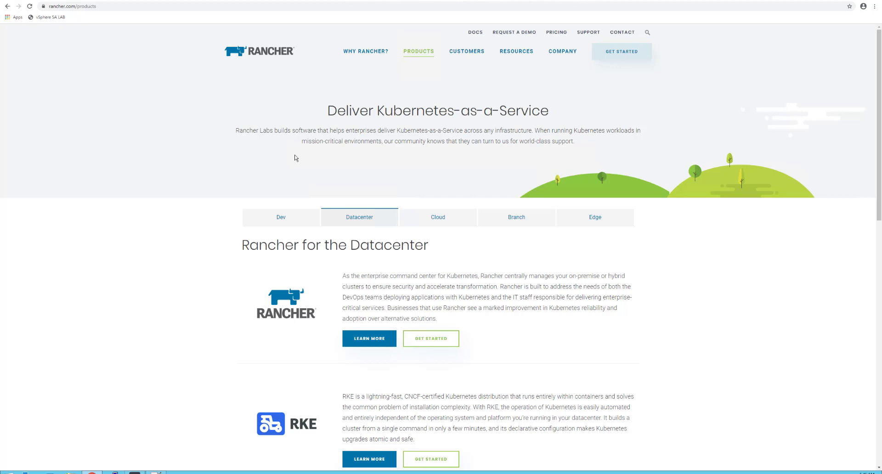
{"action": "mouse_move", "coordinate": [264, 73]}
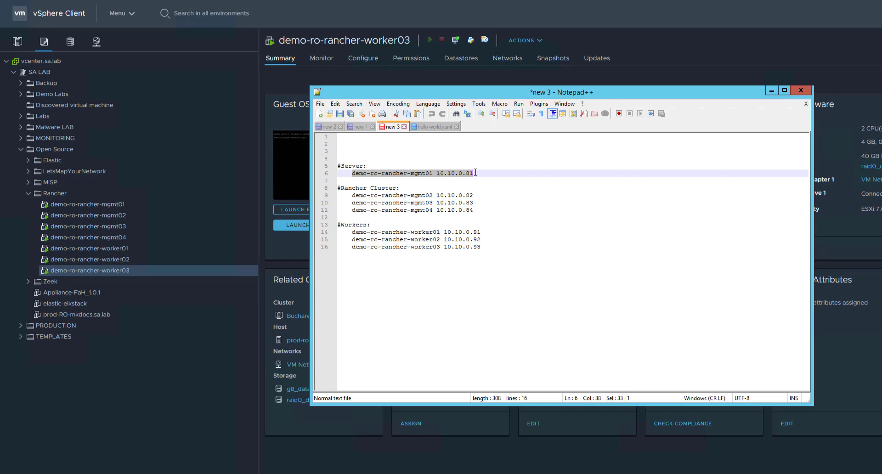
{"action": "left_click", "coordinate": [405, 195]}
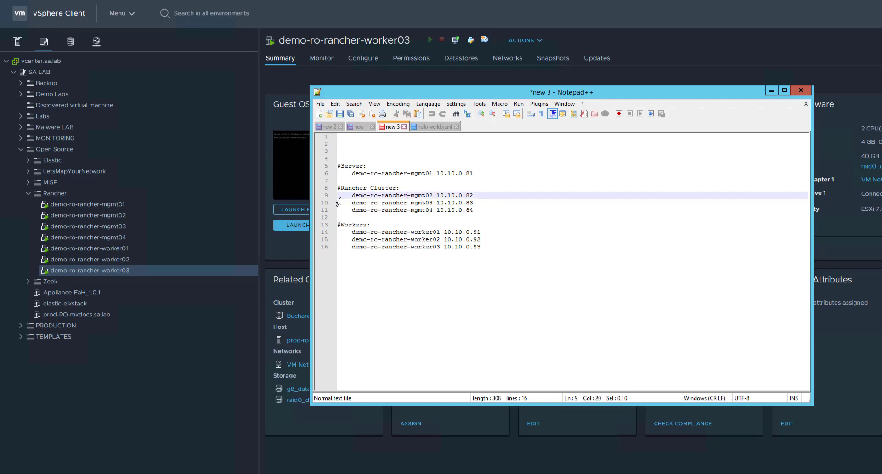
{"action": "left_click_drag", "start_coordinate": [351, 196], "coordinate": [476, 210]}
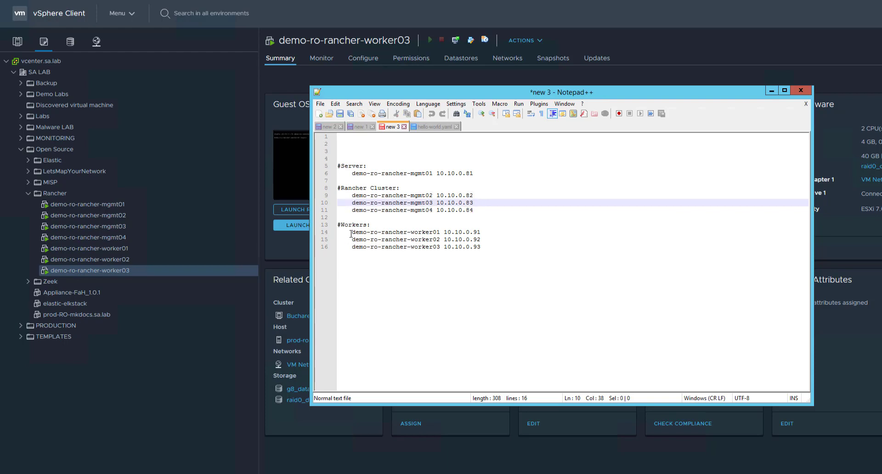
{"action": "left_click_drag", "start_coordinate": [351, 233], "coordinate": [481, 247]}
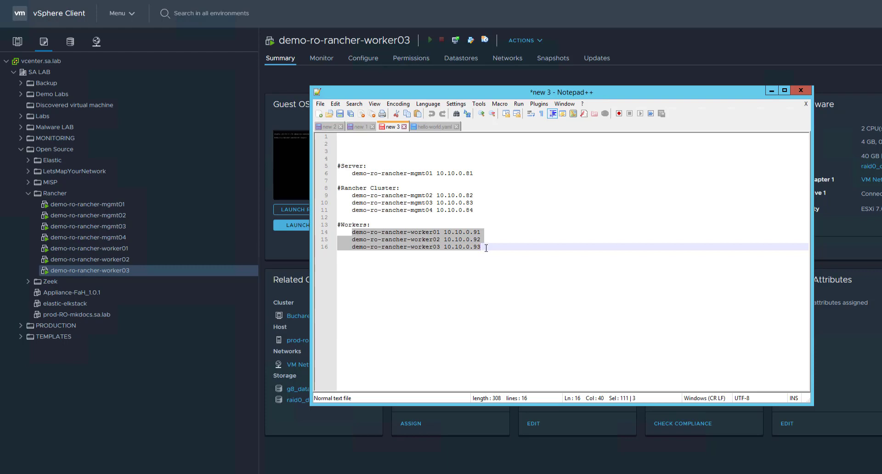
{"action": "mouse_move", "coordinate": [191, 221]}
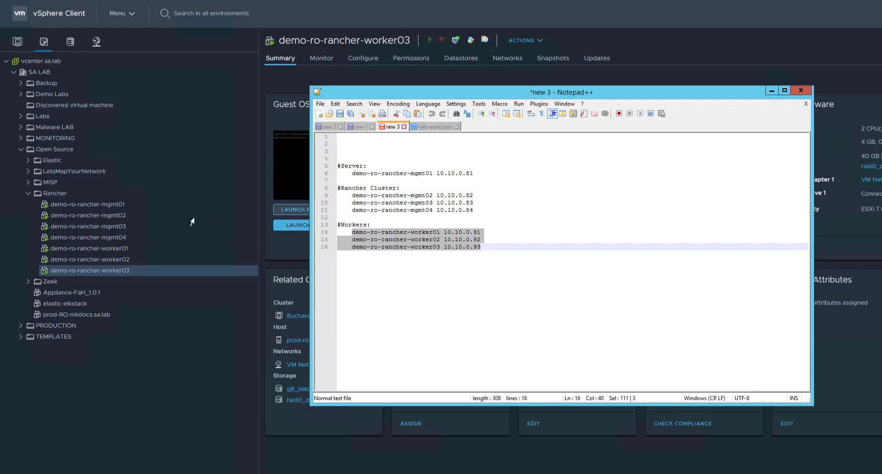
{"action": "mouse_move", "coordinate": [87, 236]}
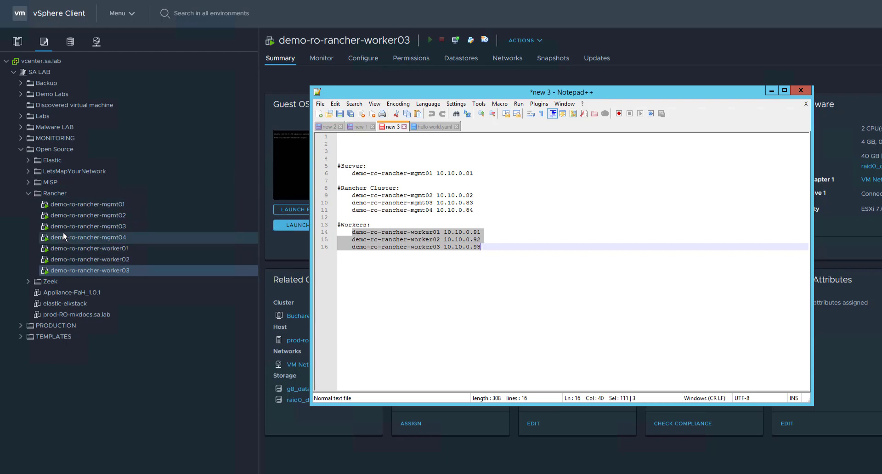
{"action": "mouse_move", "coordinate": [88, 226]}
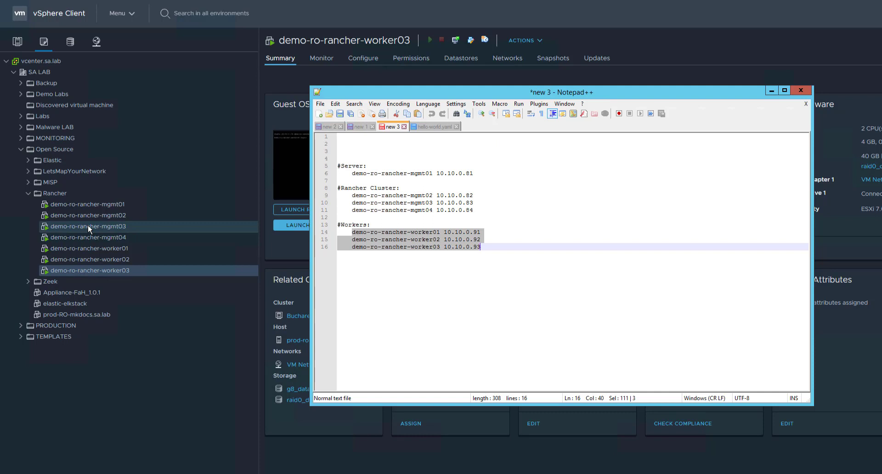
{"action": "left_click", "coordinate": [480, 246]}
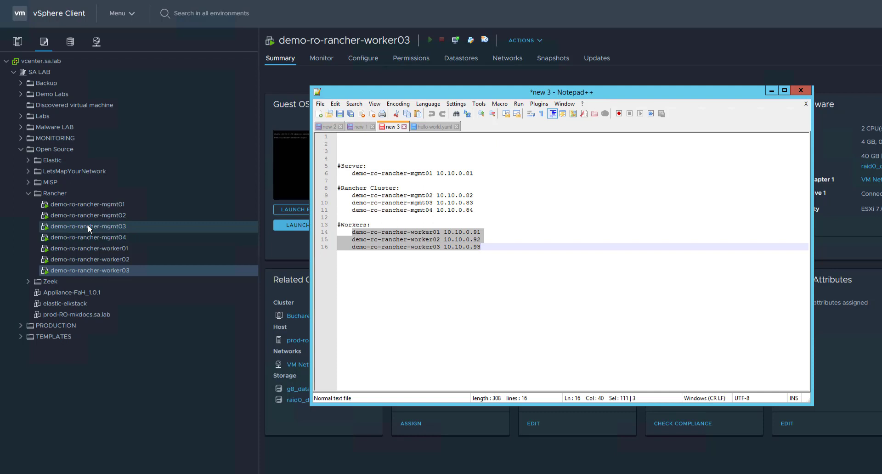
{"action": "left_click", "coordinate": [479, 246]}
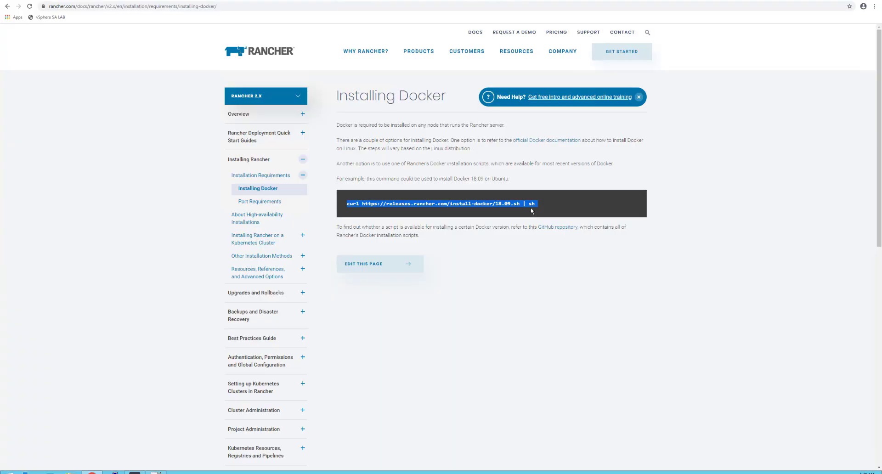
{"action": "mouse_move", "coordinate": [479, 200]}
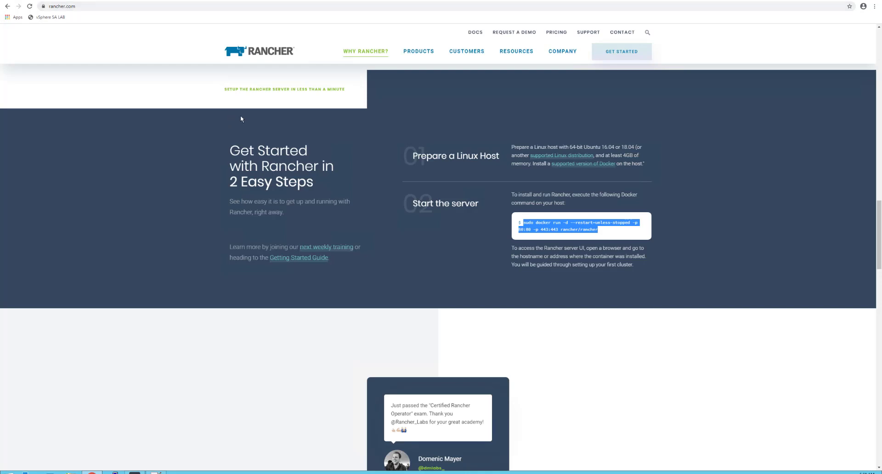
{"action": "double_click", "coordinate": [604, 223]}
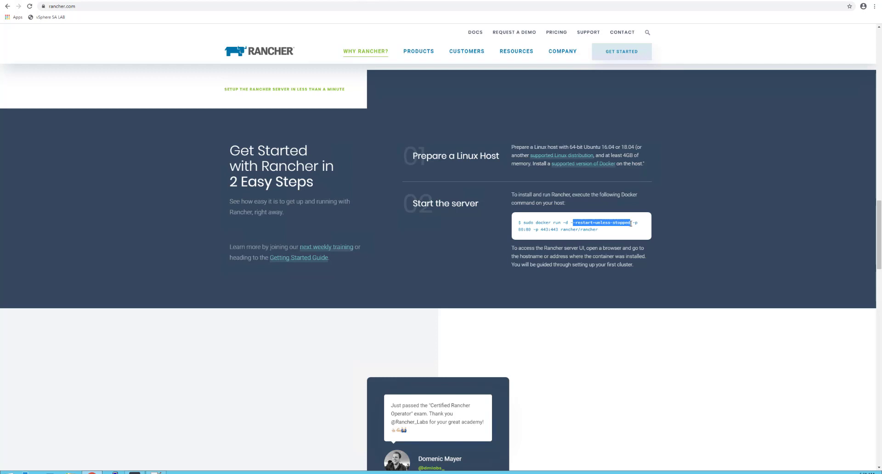
{"action": "mouse_move", "coordinate": [612, 238]}
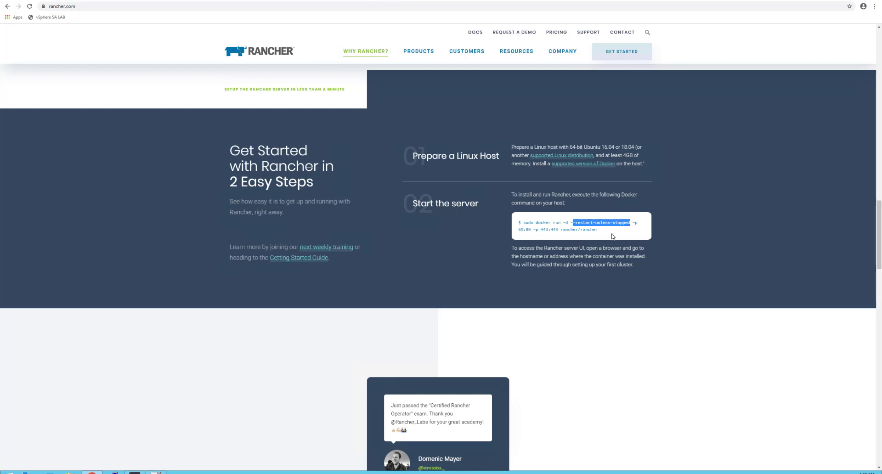
{"action": "triple_click", "coordinate": [562, 225]}
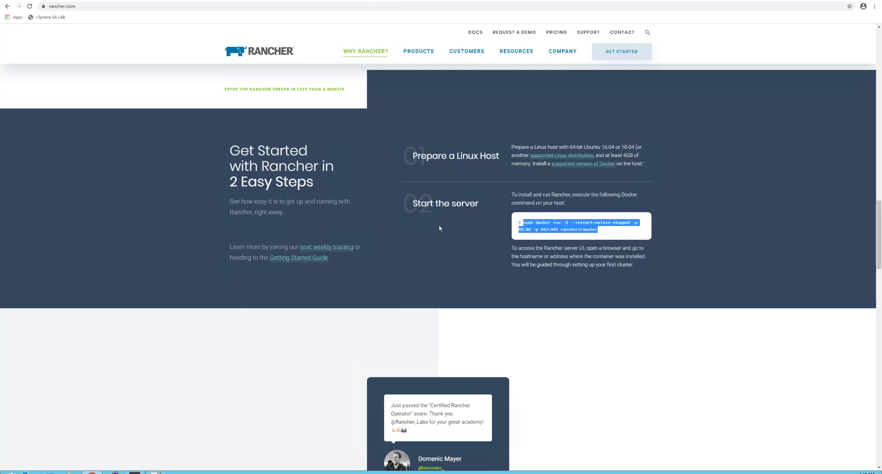
{"action": "scroll", "scroll_direction": "up", "scroll_amount": 3}
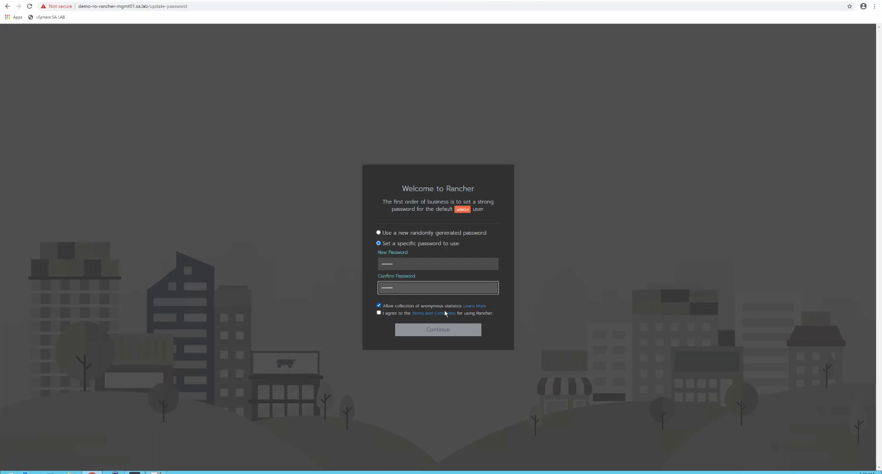
Accept the terms and conditions and continue with the new admin password.
{"action": "left_click", "coordinate": [379, 313]}
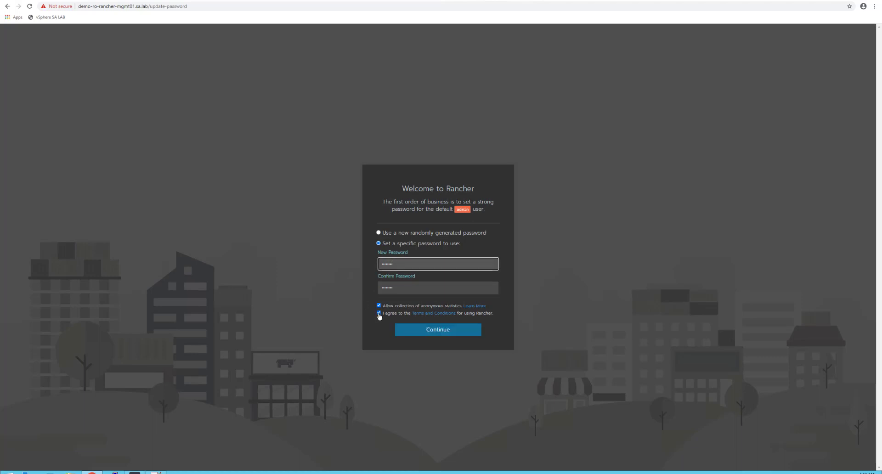
{"action": "left_click", "coordinate": [379, 313]}
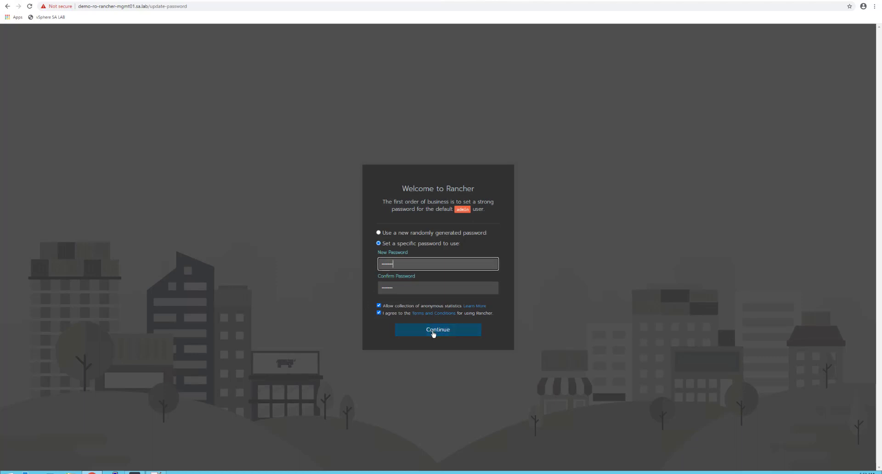
{"action": "left_click", "coordinate": [438, 329]}
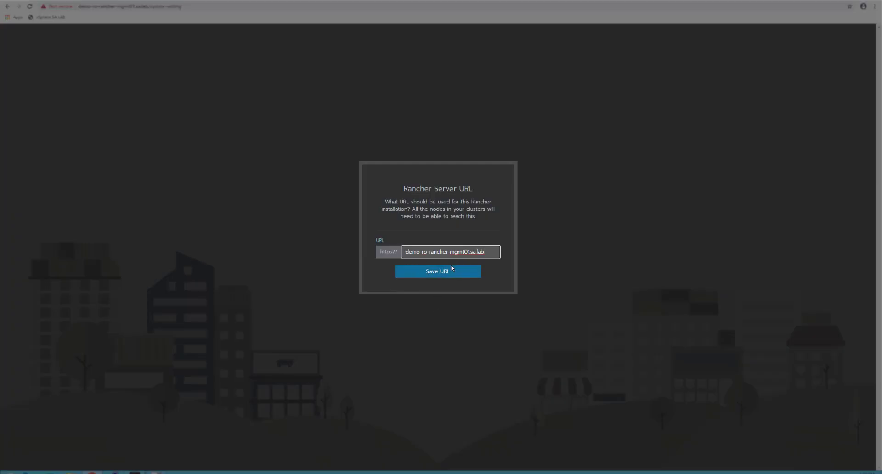
Keep demo-ro-rancher-mgmt01.sa.lab as the server URL and save it to finish setup.
{"action": "left_click", "coordinate": [450, 251]}
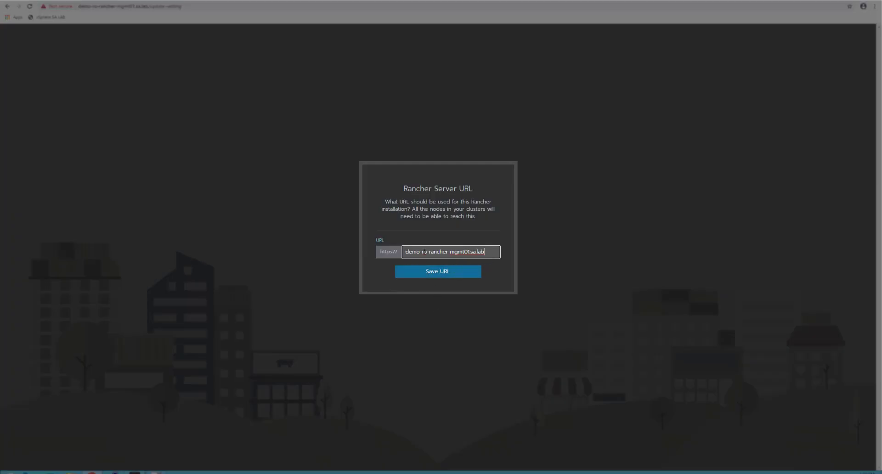
{"action": "triple_click", "coordinate": [444, 251]}
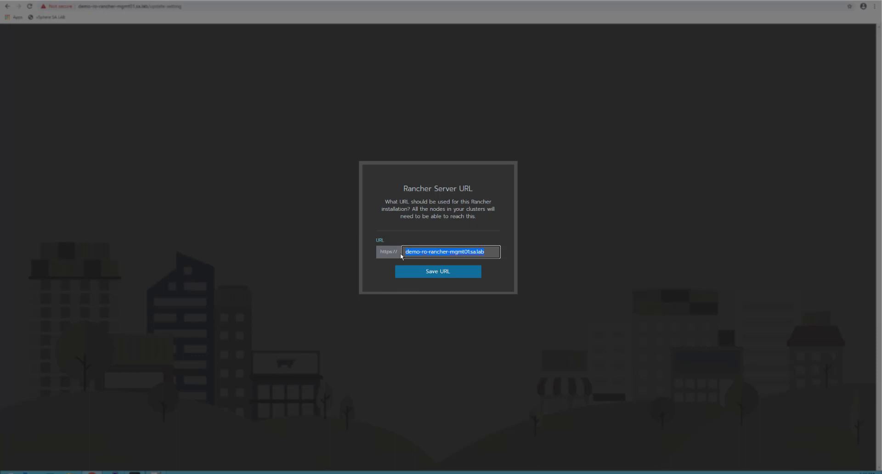
{"action": "left_click", "coordinate": [438, 271]}
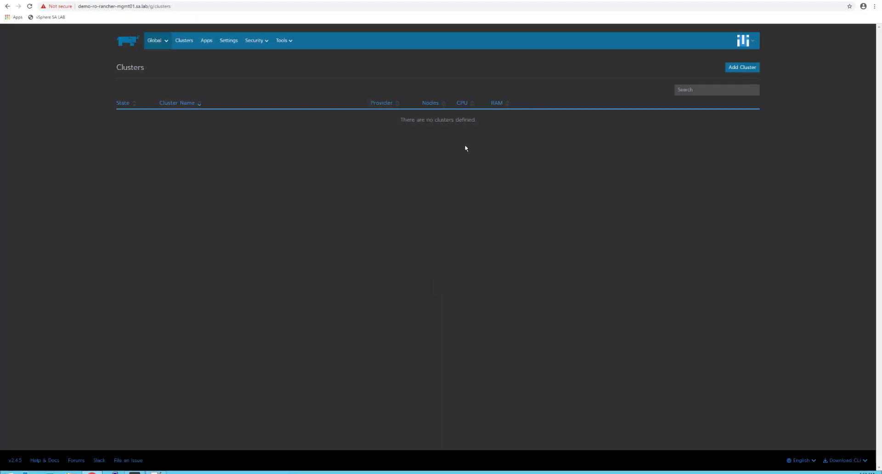
{"action": "mouse_move", "coordinate": [662, 113]}
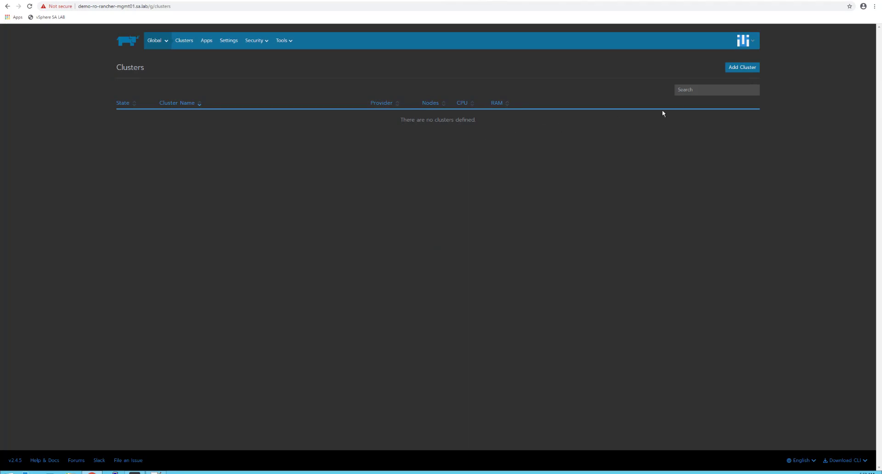
Try the Light and Auto themes in Preferences, settle on Dark, and return to Clusters.
{"action": "left_click", "coordinate": [745, 41]}
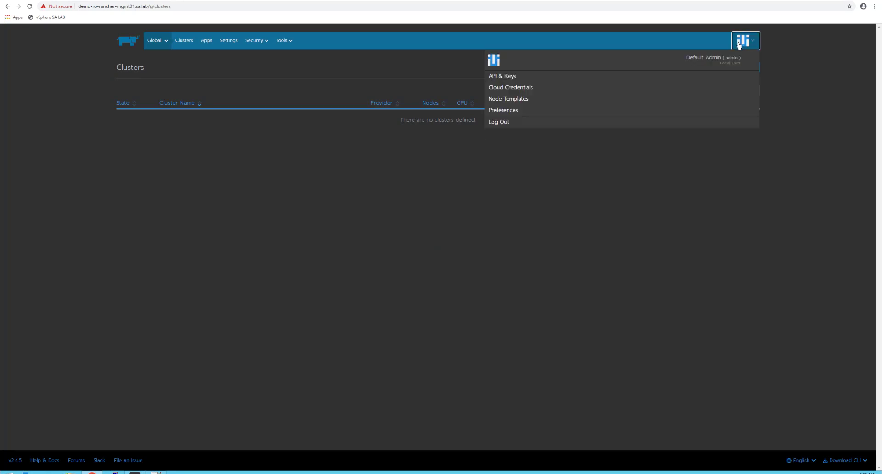
{"action": "mouse_move", "coordinate": [503, 113]}
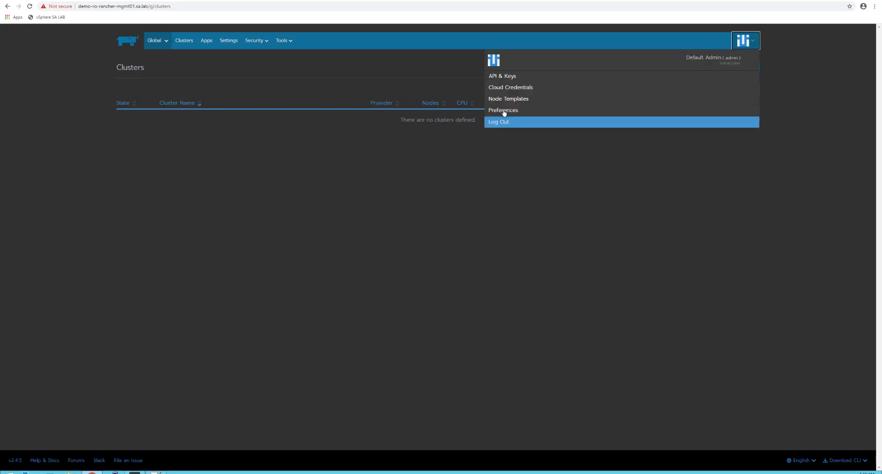
{"action": "left_click", "coordinate": [503, 110]}
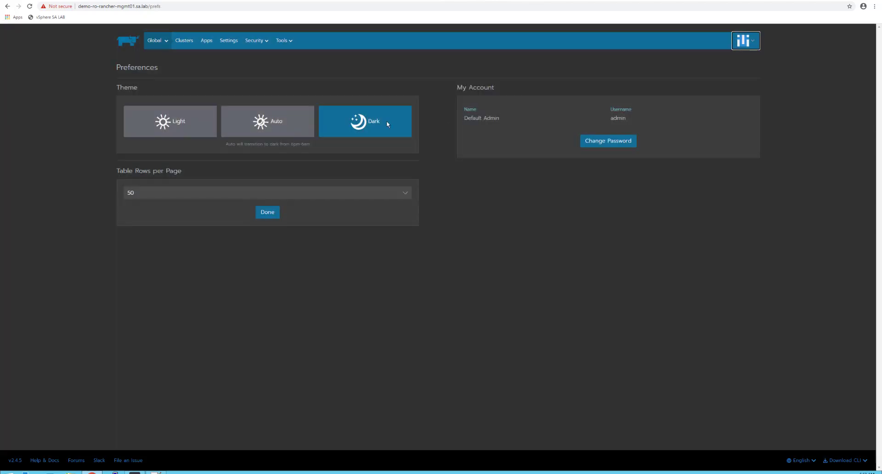
{"action": "left_click", "coordinate": [170, 121]}
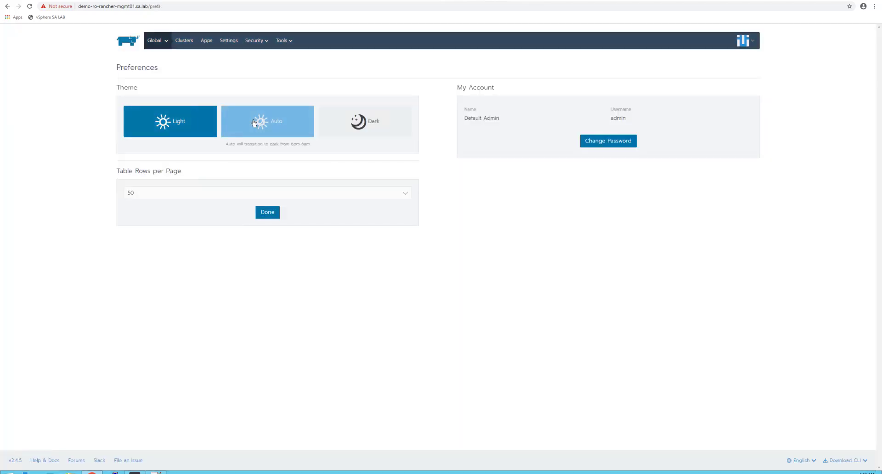
{"action": "left_click", "coordinate": [364, 121]}
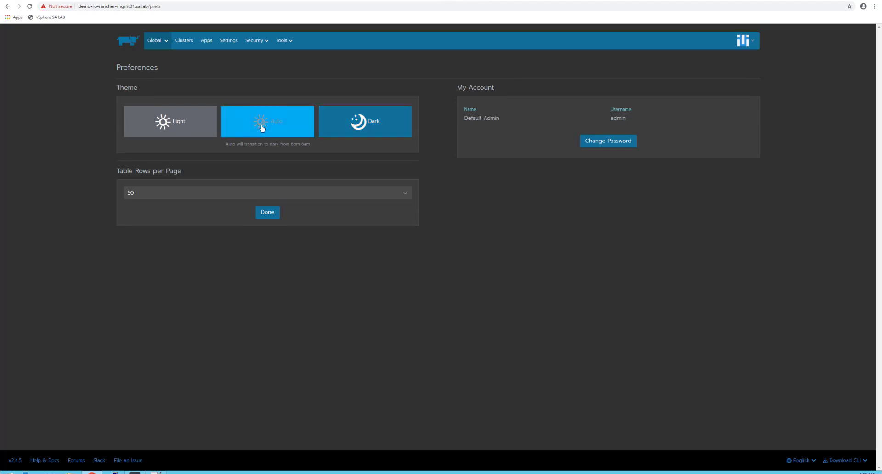
{"action": "left_click", "coordinate": [364, 121]}
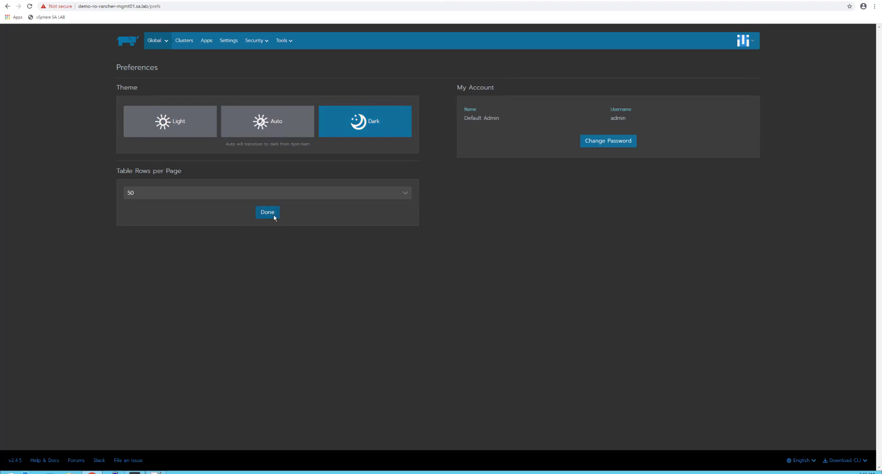
{"action": "left_click", "coordinate": [267, 212]}
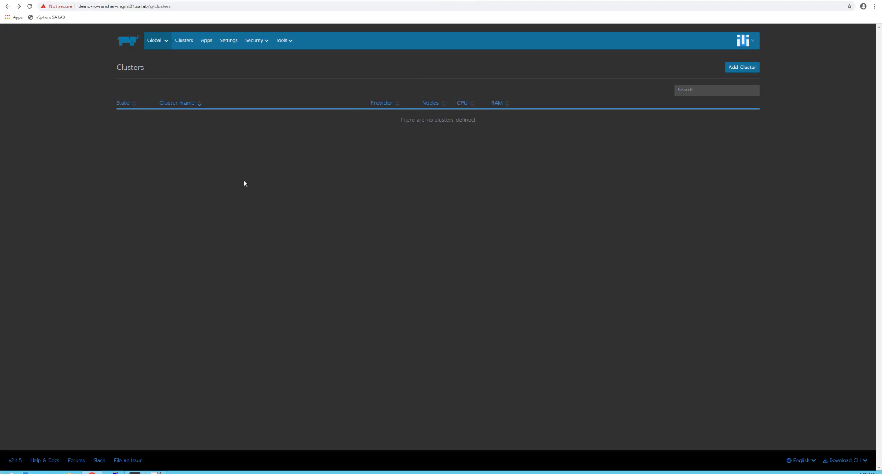
{"action": "mouse_move", "coordinate": [717, 129]}
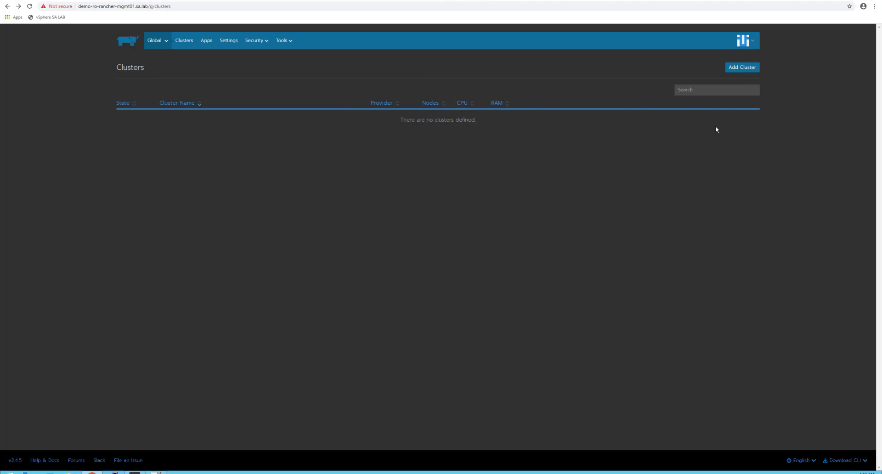
{"action": "mouse_move", "coordinate": [742, 68]}
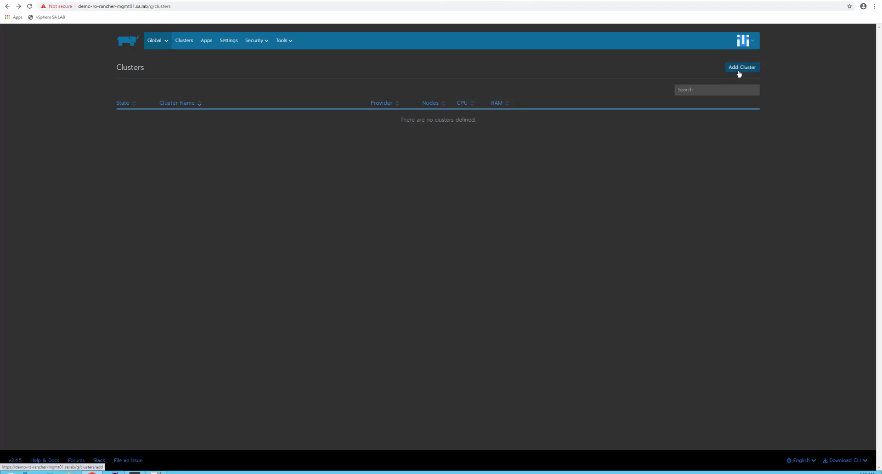
Start a custom cluster named testing keeping Kubernetes version v1.18.3.
{"action": "left_click", "coordinate": [742, 67]}
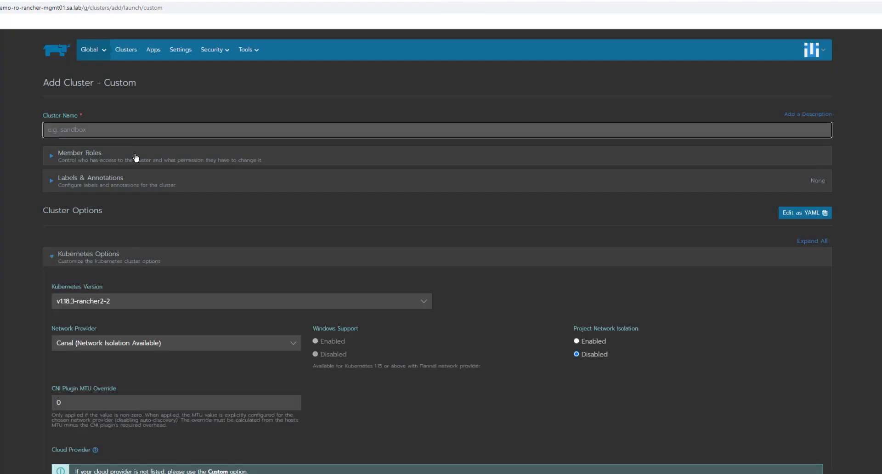
{"action": "type", "text": "testing"}
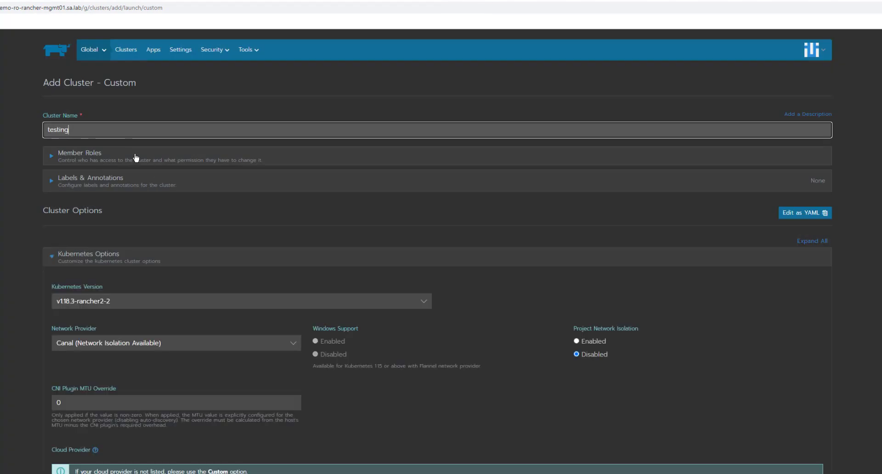
{"action": "mouse_move", "coordinate": [151, 195]}
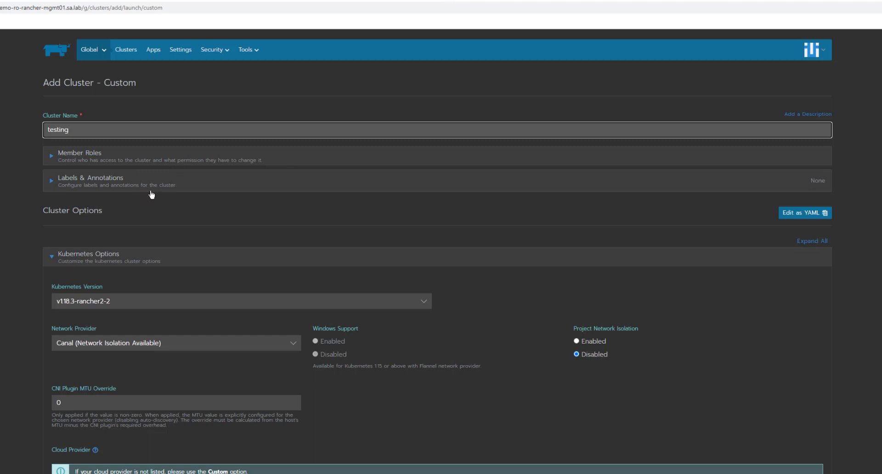
{"action": "mouse_move", "coordinate": [40, 252]}
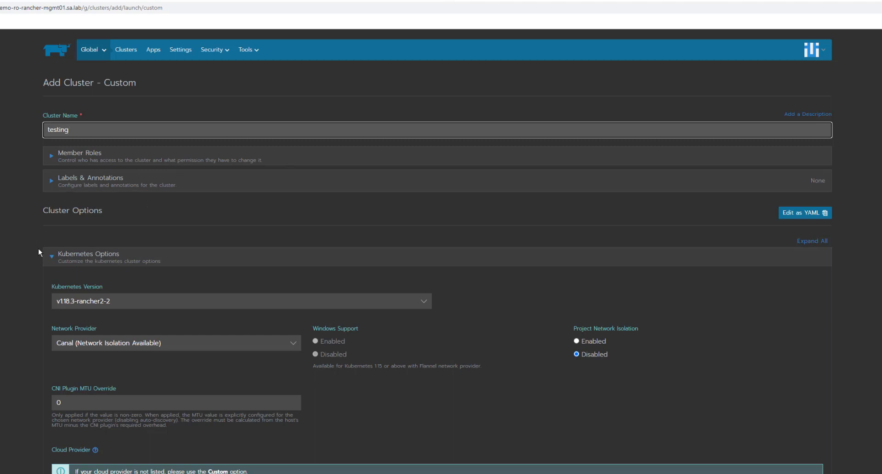
{"action": "left_click", "coordinate": [242, 301]}
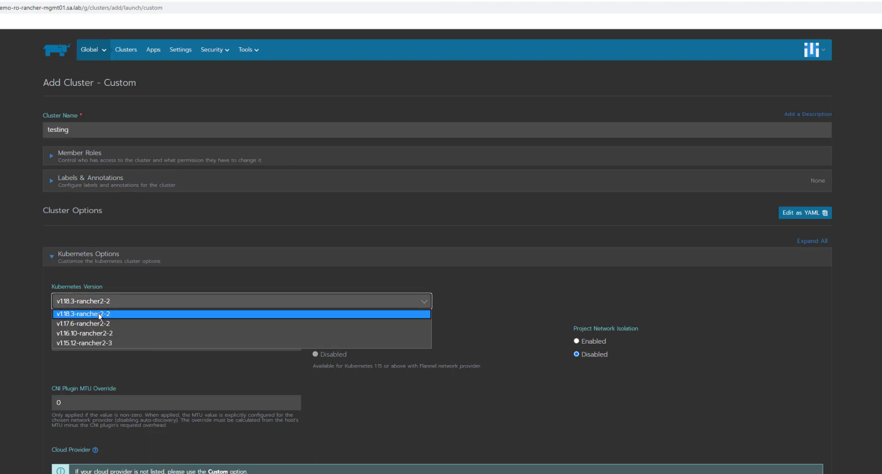
{"action": "left_click", "coordinate": [98, 314]}
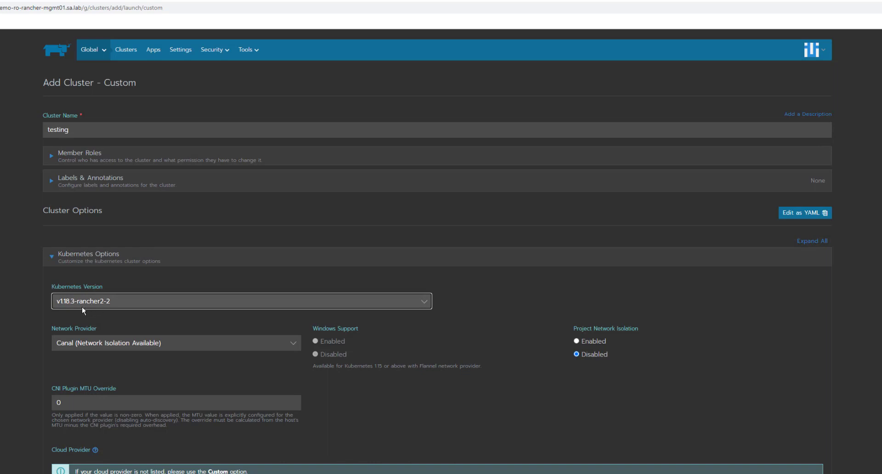
{"action": "mouse_move", "coordinate": [110, 354]}
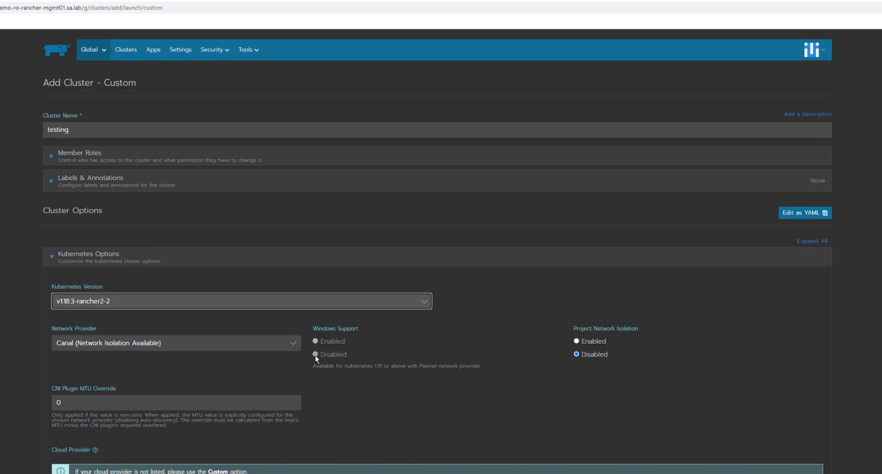
{"action": "mouse_move", "coordinate": [281, 349]}
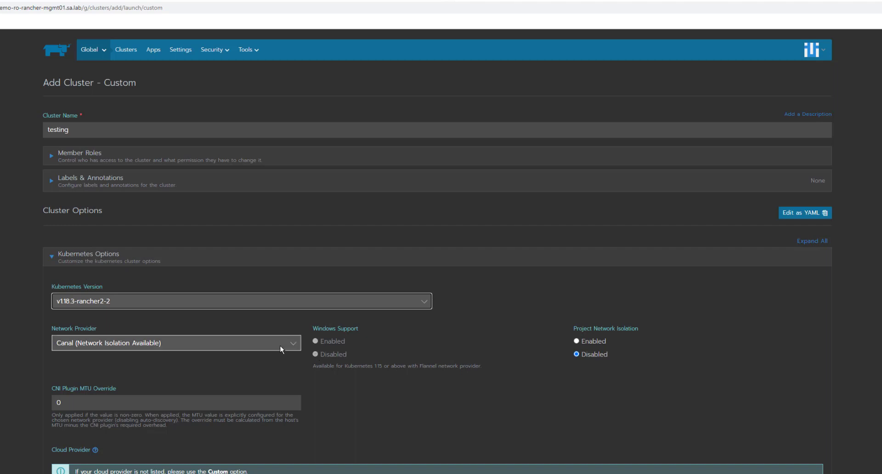
Set the network provider to Canal after trying Flannel and review the remaining cluster options.
{"action": "left_click", "coordinate": [176, 342]}
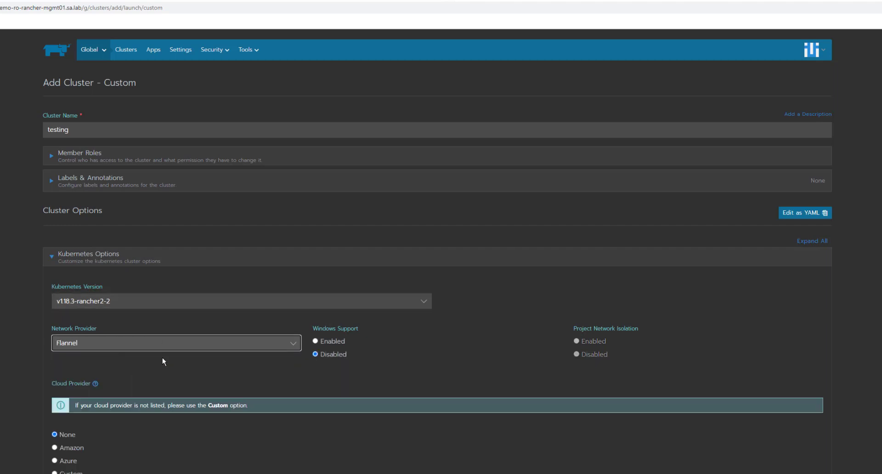
{"action": "mouse_move", "coordinate": [254, 349]}
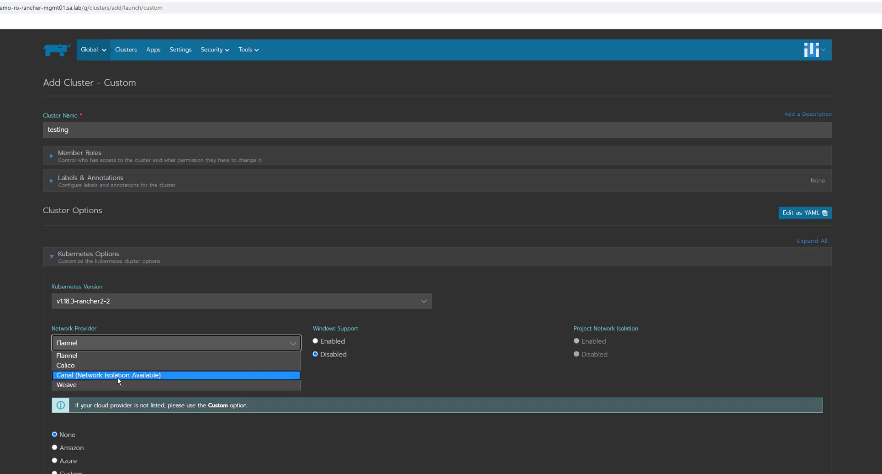
{"action": "left_click", "coordinate": [108, 375]}
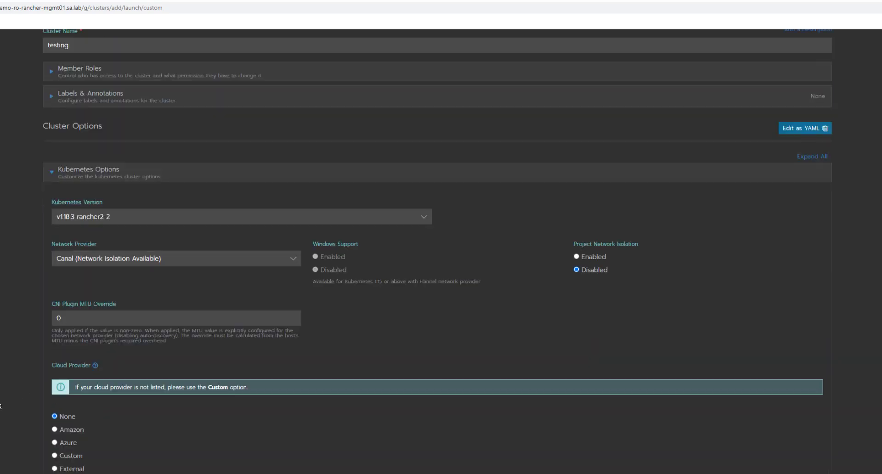
{"action": "mouse_move", "coordinate": [50, 462]}
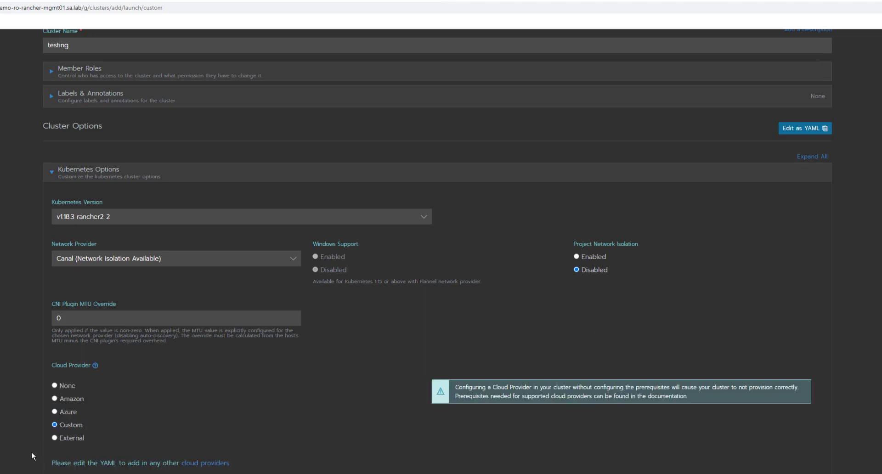
{"action": "scroll", "scroll_direction": "down", "scroll_amount": 3}
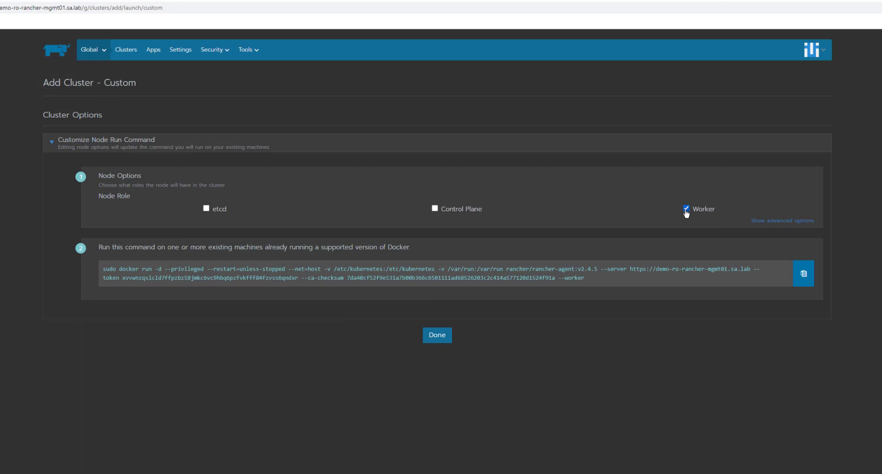
Give the node command the etcd and Control Plane roles instead of Worker and copy it.
{"action": "left_click", "coordinate": [686, 209]}
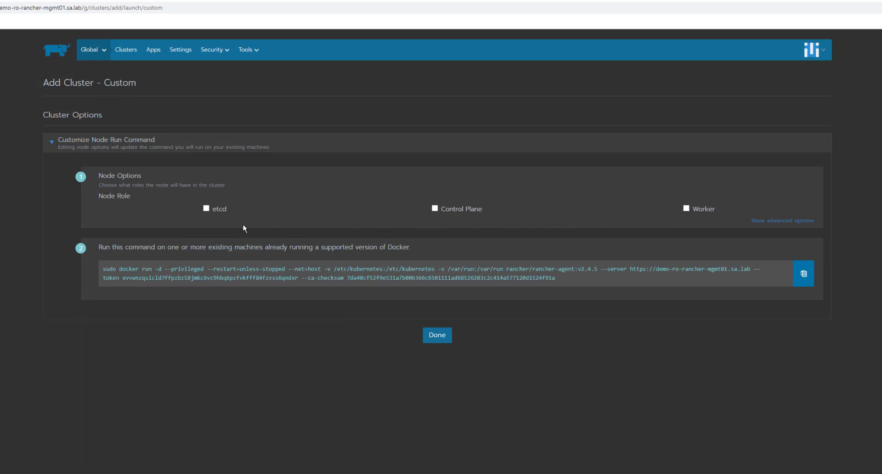
{"action": "left_click", "coordinate": [206, 209]}
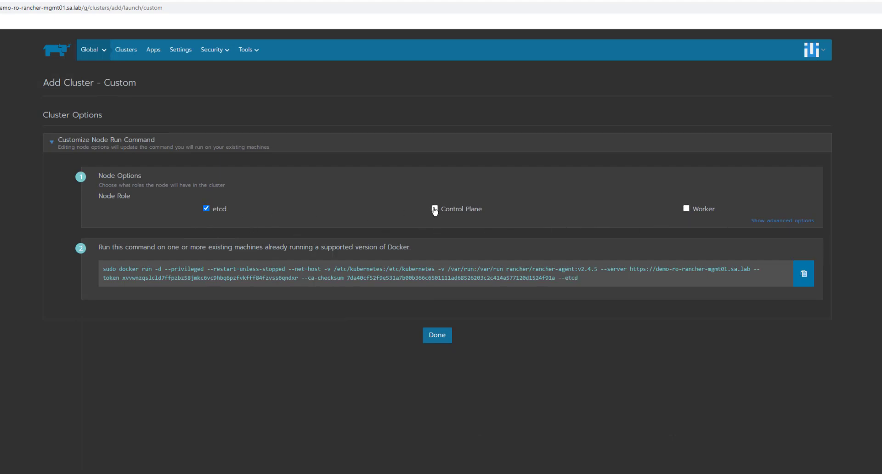
{"action": "left_click", "coordinate": [434, 208]}
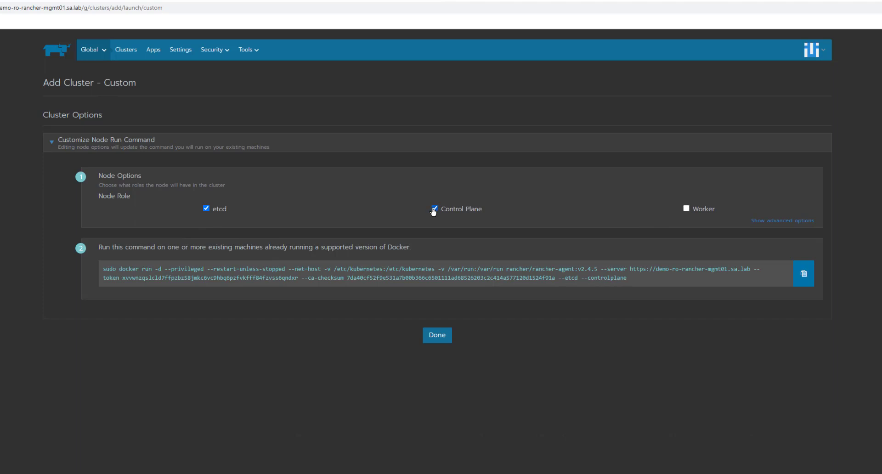
{"action": "left_click", "coordinate": [434, 208]}
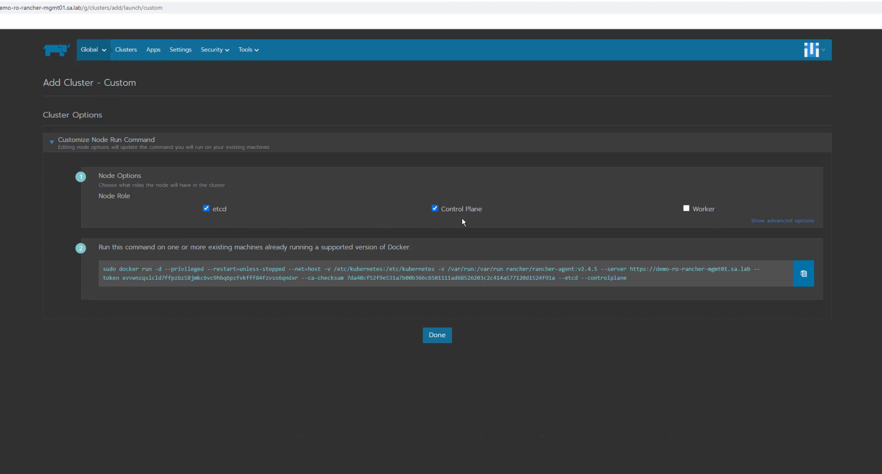
{"action": "left_click", "coordinate": [803, 274]}
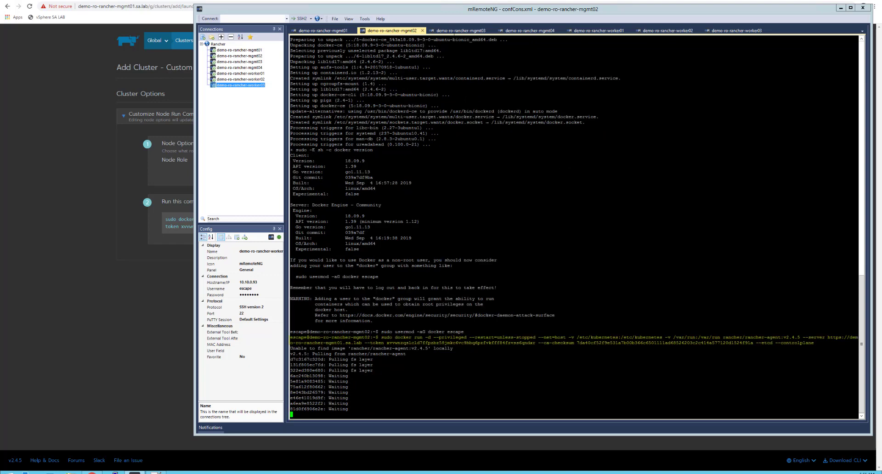
Switch to the mgmt03 session, then set the node command back to the Worker role only.
{"action": "left_click", "coordinate": [460, 30]}
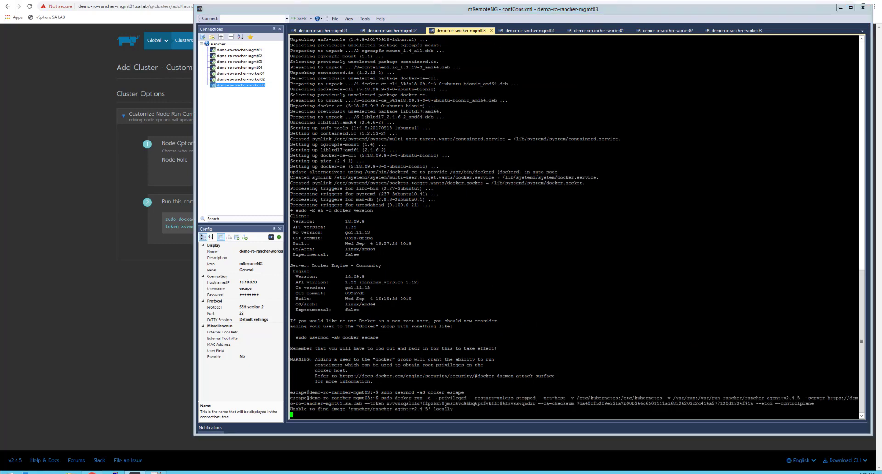
{"action": "left_click", "coordinate": [529, 30]}
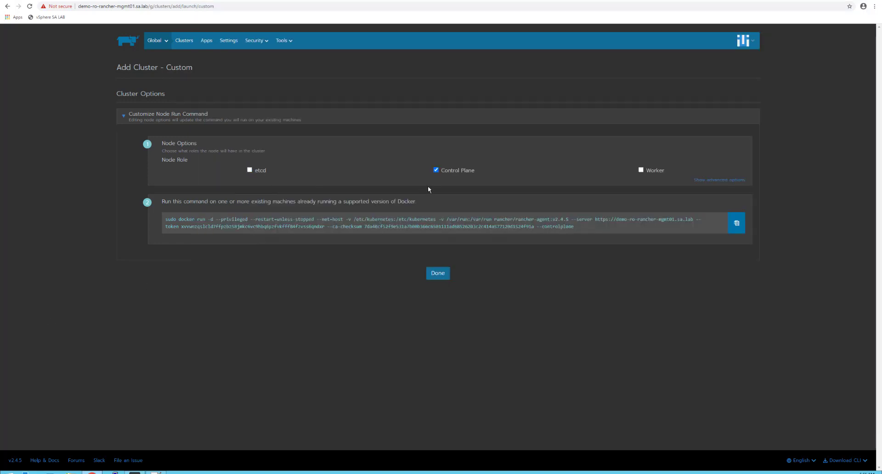
{"action": "left_click", "coordinate": [641, 170]}
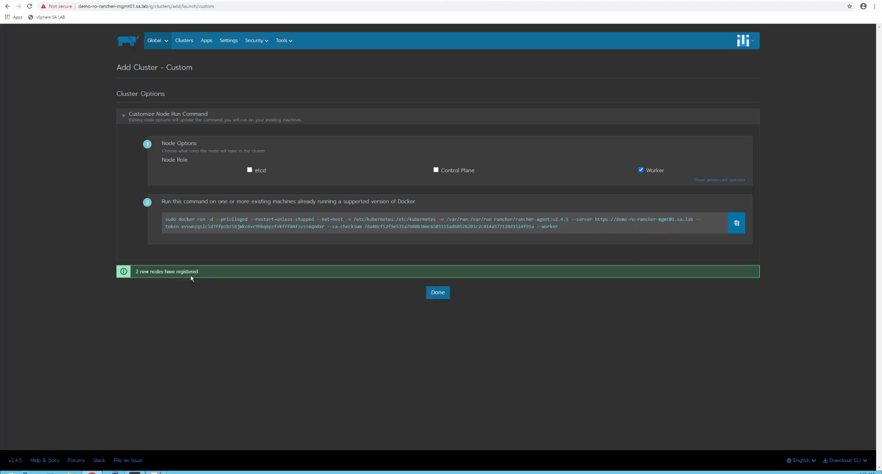
{"action": "mouse_move", "coordinate": [210, 298]}
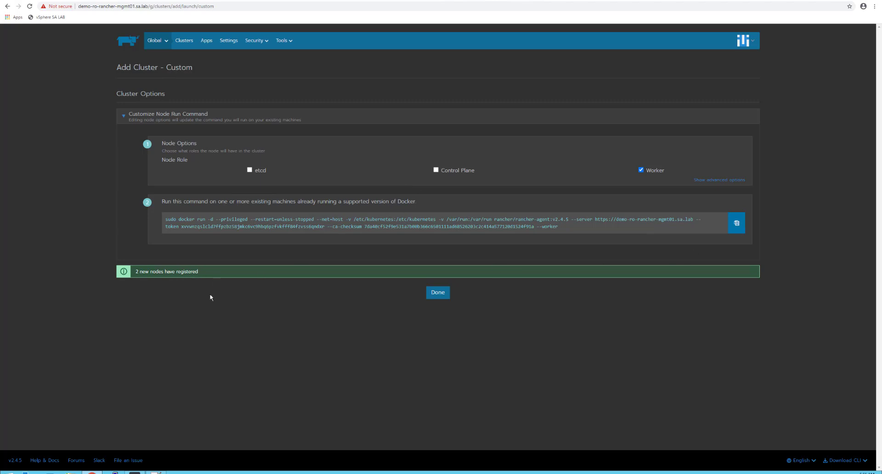
{"action": "mouse_move", "coordinate": [481, 165]}
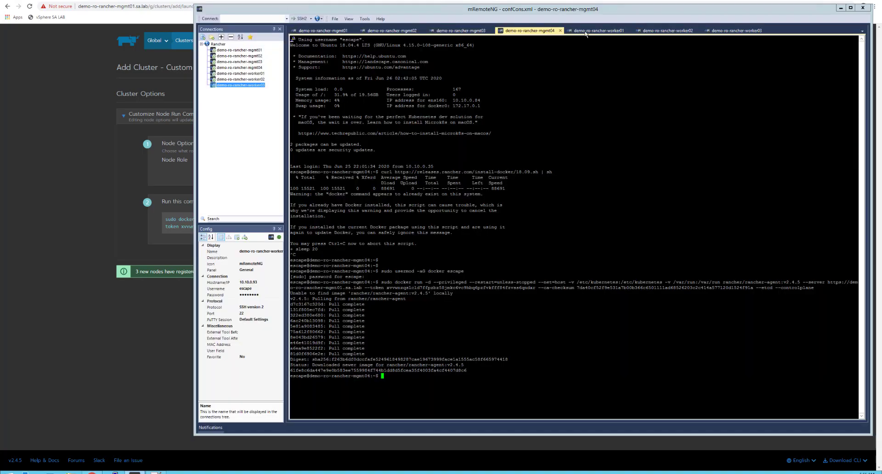
Run the worker agent command in the worker01, worker02 and worker03 SSH sessions.
{"action": "left_click", "coordinate": [598, 30]}
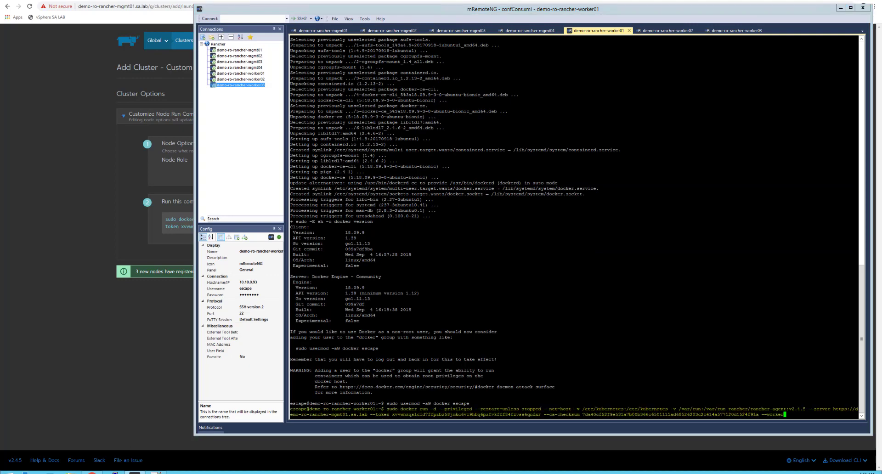
{"action": "left_click", "coordinate": [663, 30]}
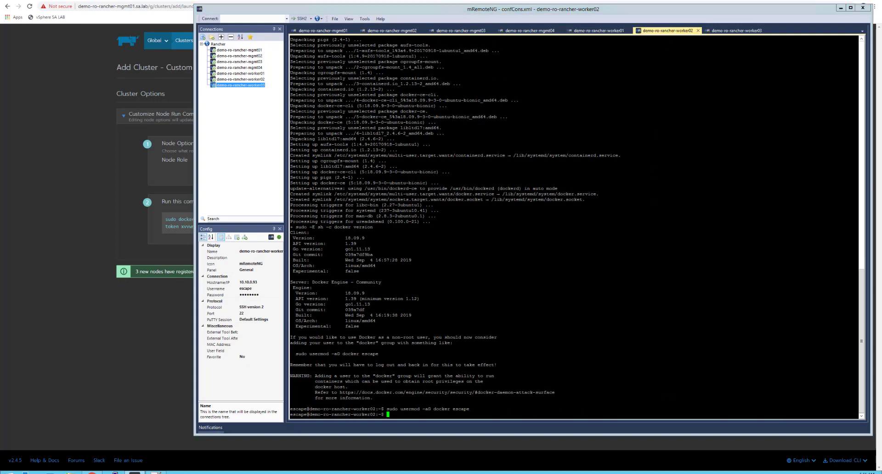
{"action": "left_click", "coordinate": [734, 31]}
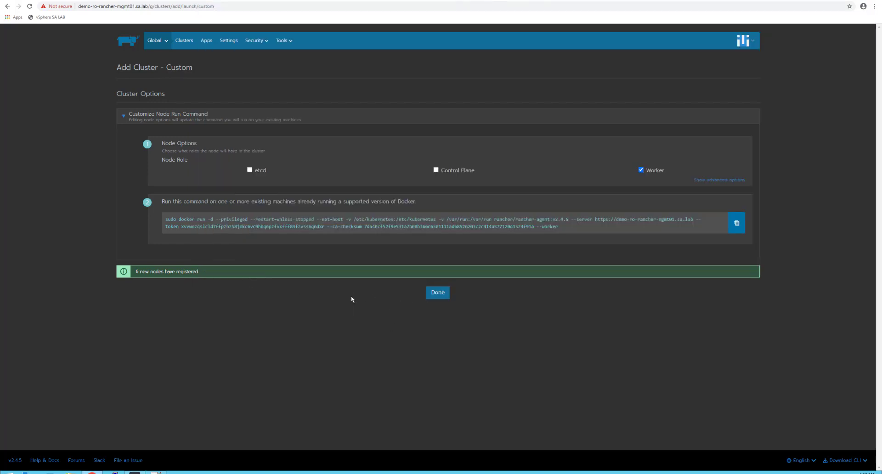
Finish adding the testing cluster and view its Nodes list.
{"action": "left_click", "coordinate": [438, 292]}
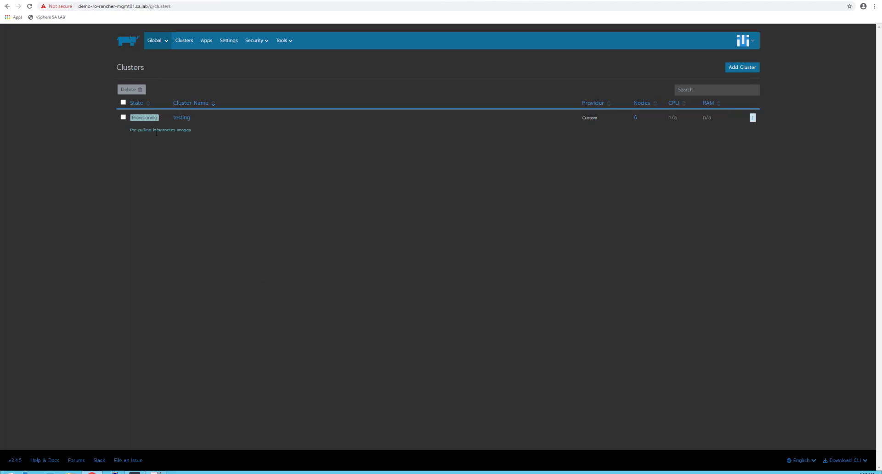
{"action": "left_click", "coordinate": [182, 117]}
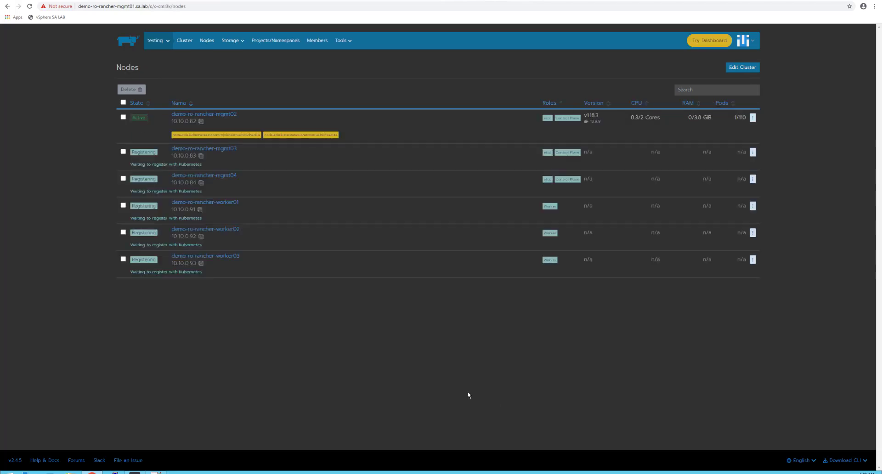
{"action": "mouse_move", "coordinate": [457, 380]}
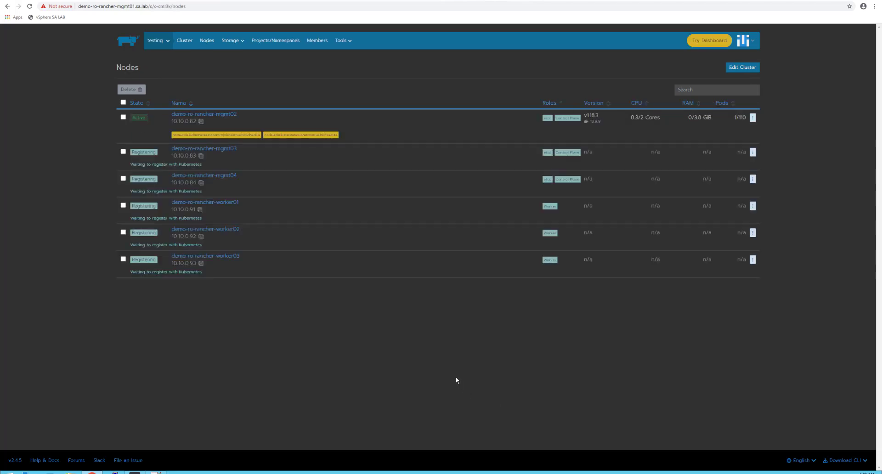
{"action": "mouse_move", "coordinate": [169, 160]}
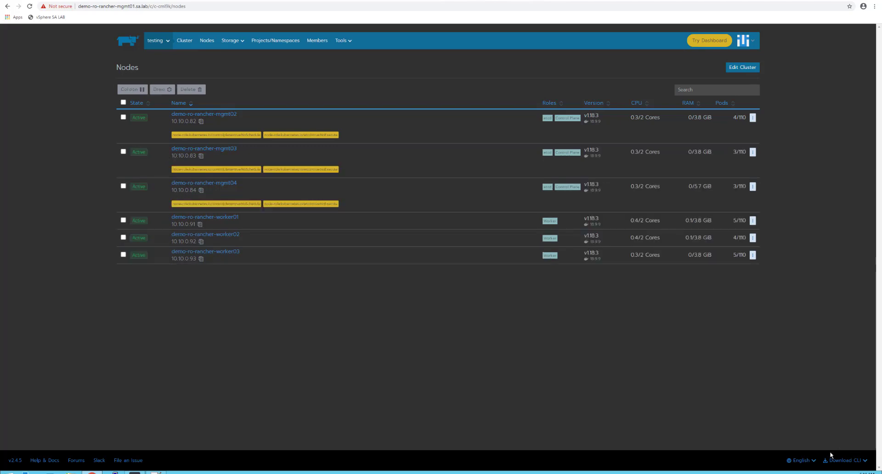
{"action": "mouse_move", "coordinate": [287, 147]}
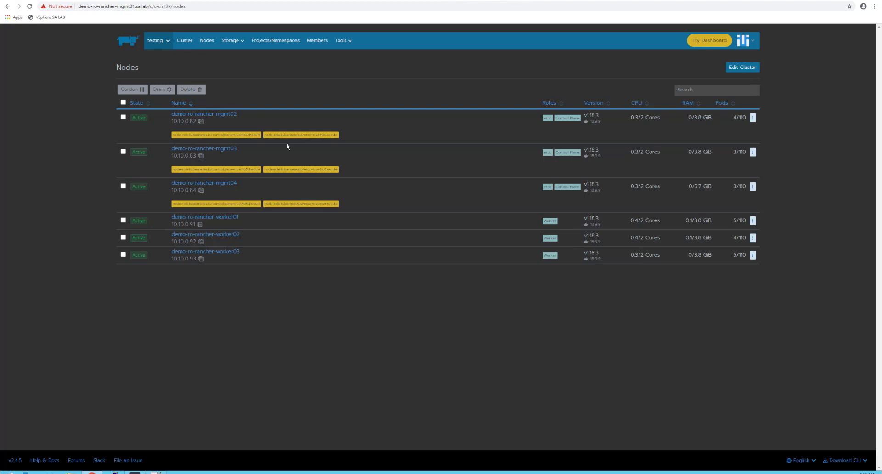
{"action": "mouse_move", "coordinate": [215, 124]}
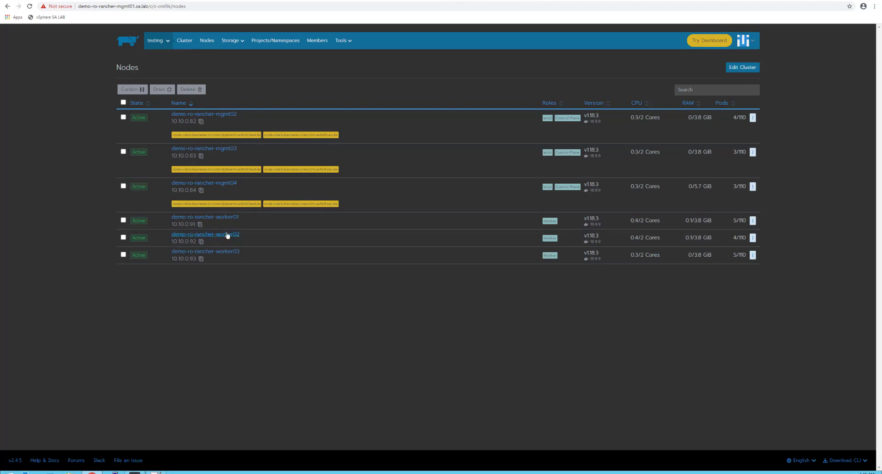
{"action": "mouse_move", "coordinate": [466, 207]}
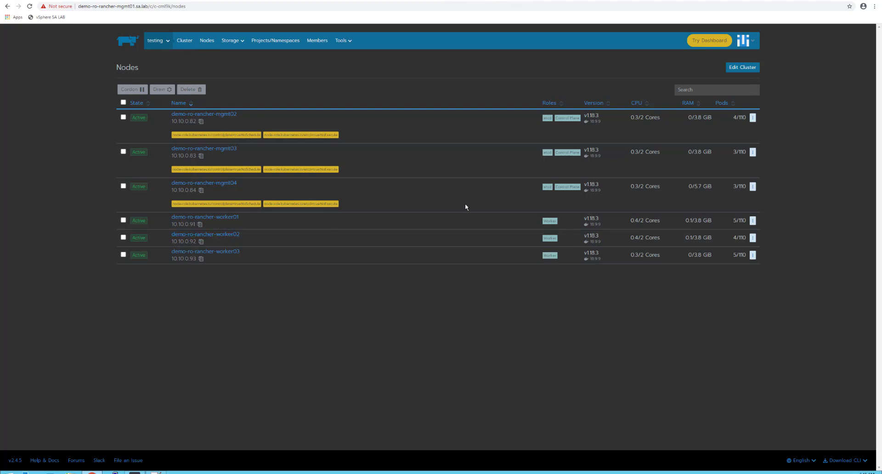
{"action": "mouse_move", "coordinate": [606, 282]}
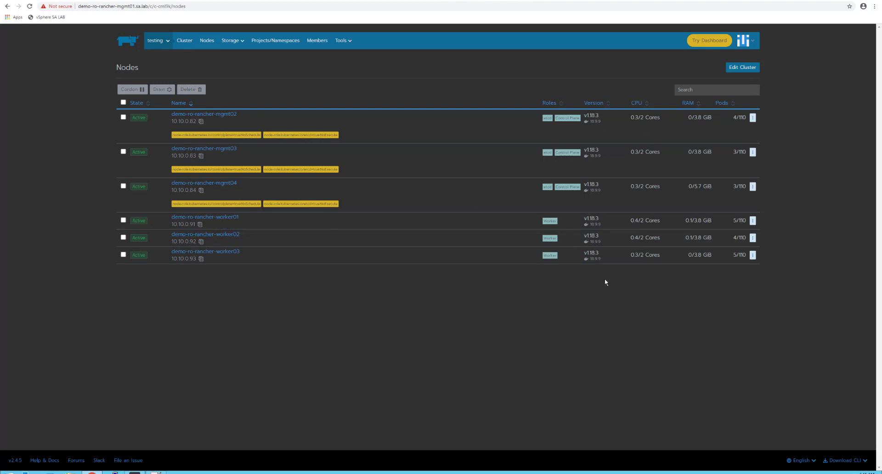
{"action": "mouse_move", "coordinate": [747, 120]}
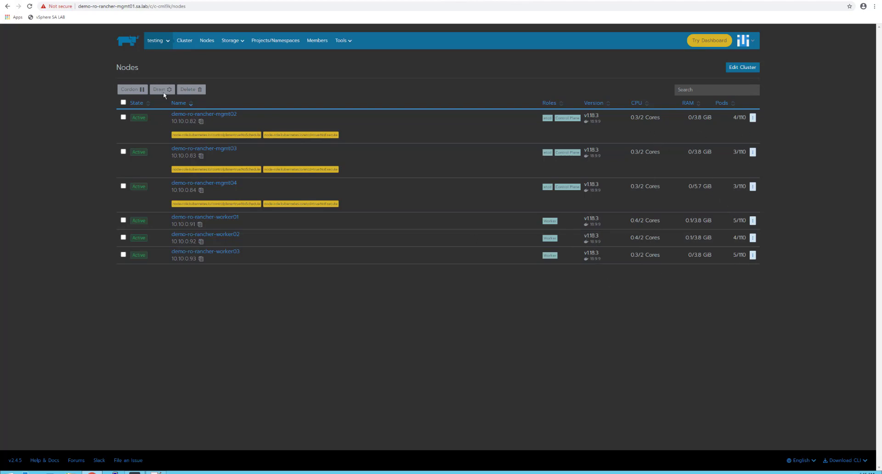
Show the testing cluster's overview dashboard once all six nodes are Active.
{"action": "left_click", "coordinate": [183, 41]}
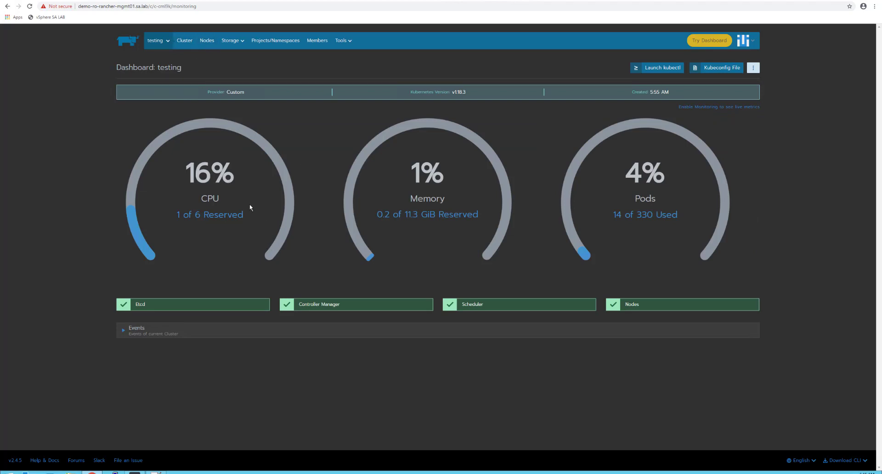
{"action": "mouse_move", "coordinate": [432, 221]}
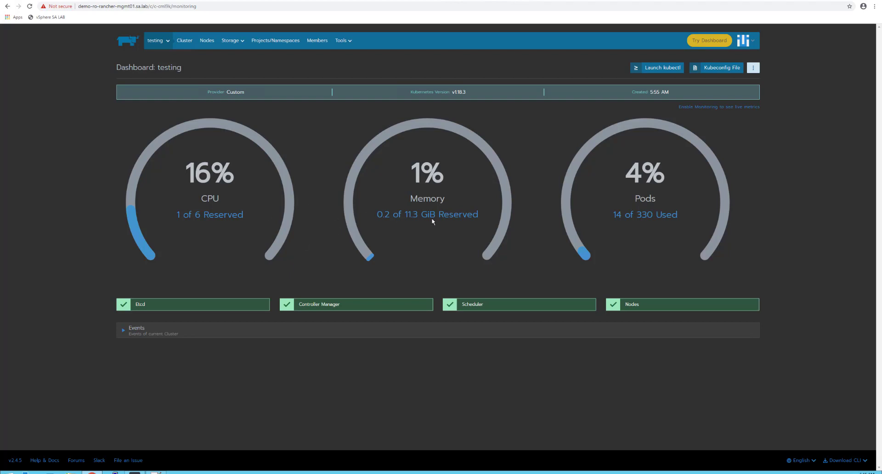
Go to Projects/Namespaces and enter the Default project's workloads page.
{"action": "left_click", "coordinate": [275, 40]}
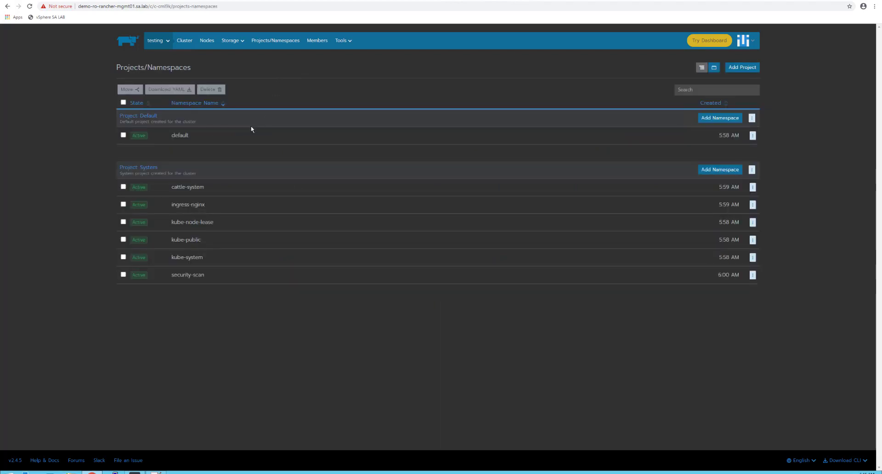
{"action": "mouse_move", "coordinate": [138, 116]}
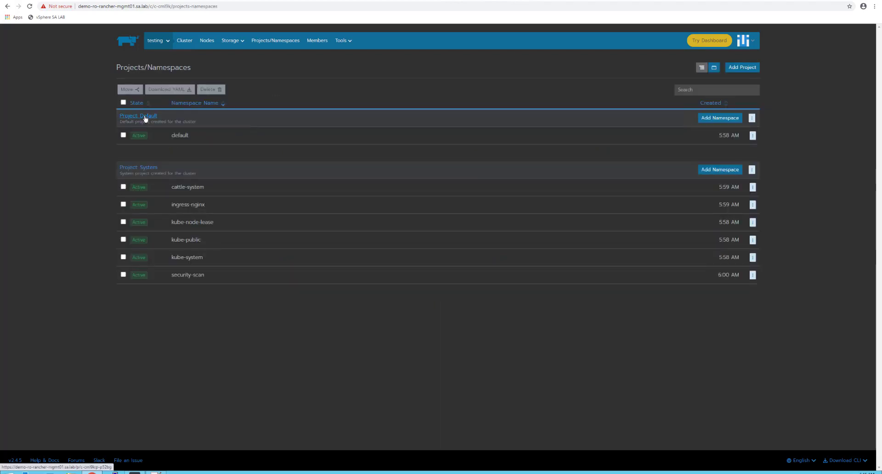
{"action": "left_click", "coordinate": [138, 116]}
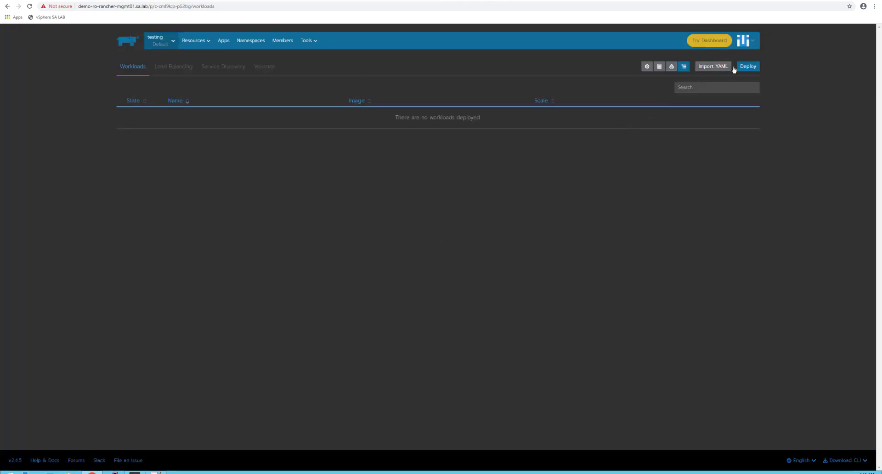
{"action": "mouse_move", "coordinate": [747, 66]}
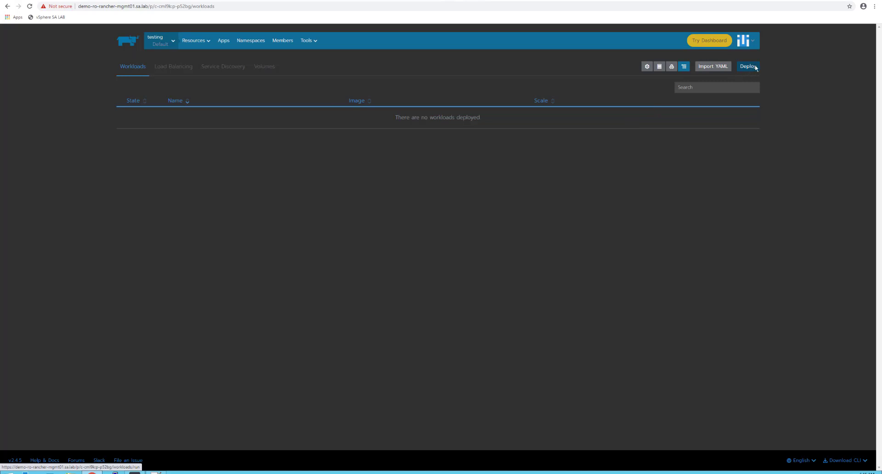
{"action": "mouse_move", "coordinate": [749, 68]}
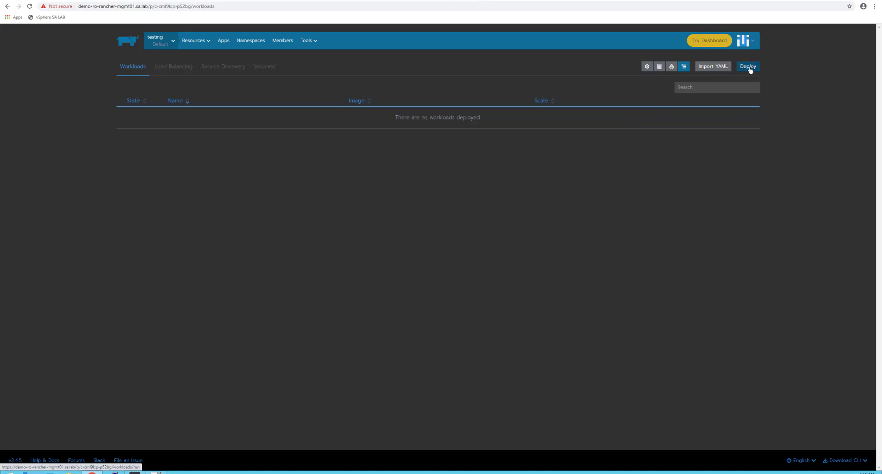
Deploy workload hello-world from rancher/hello-world publishing port 80 as NodePort and launch it.
{"action": "left_click", "coordinate": [748, 66]}
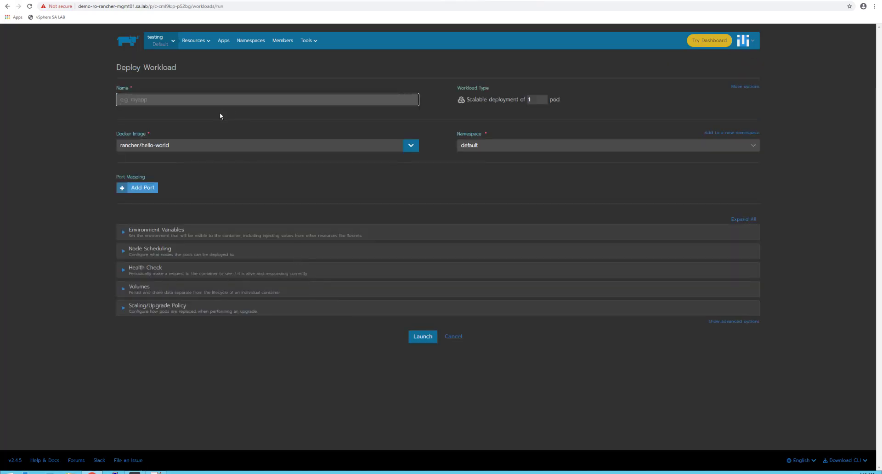
{"action": "type", "text": "hello-world"}
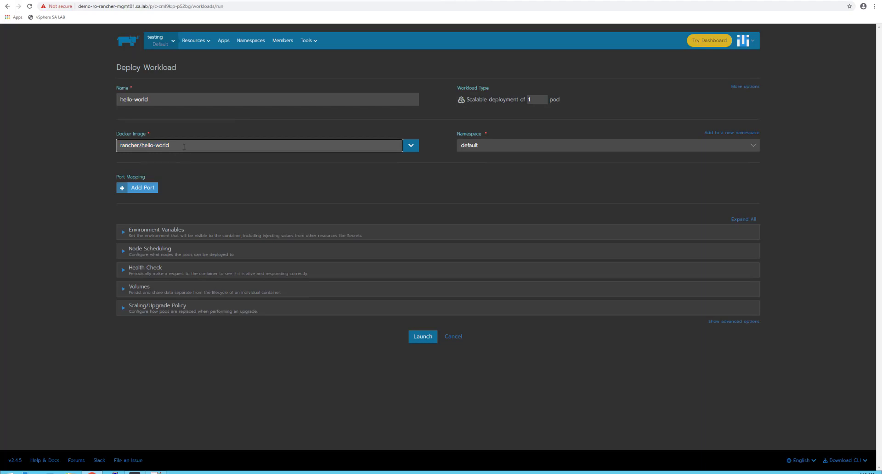
{"action": "left_click", "coordinate": [138, 188]}
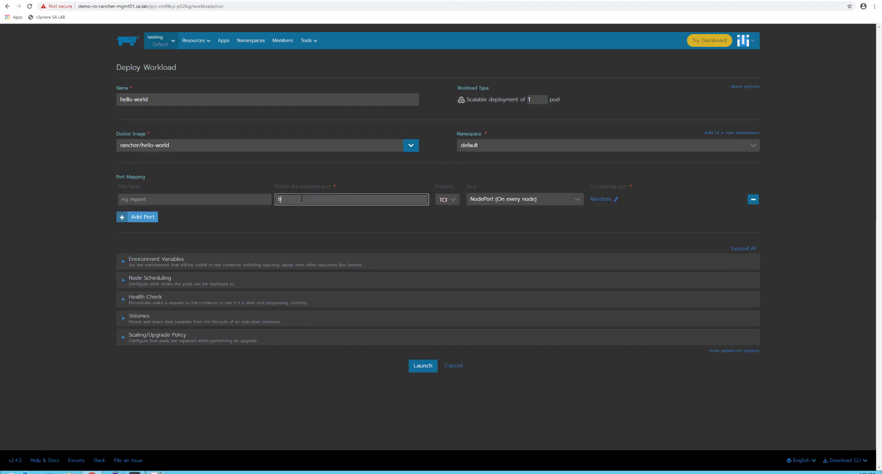
{"action": "type", "text": "0"}
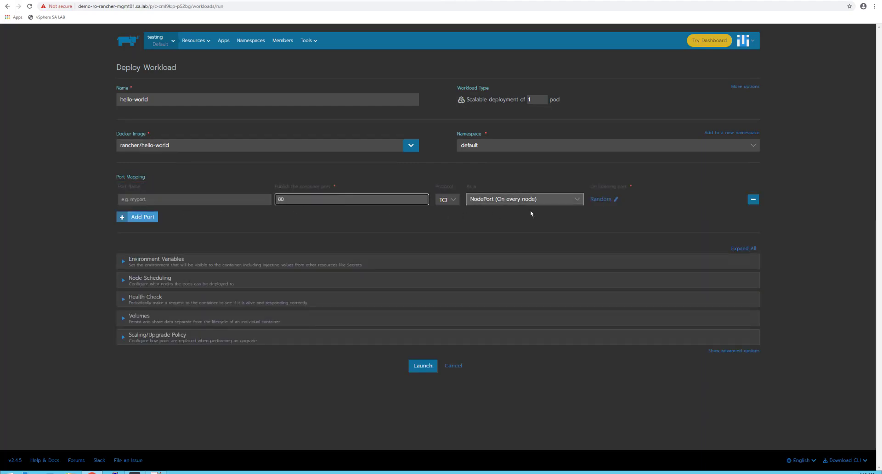
{"action": "mouse_move", "coordinate": [525, 208]}
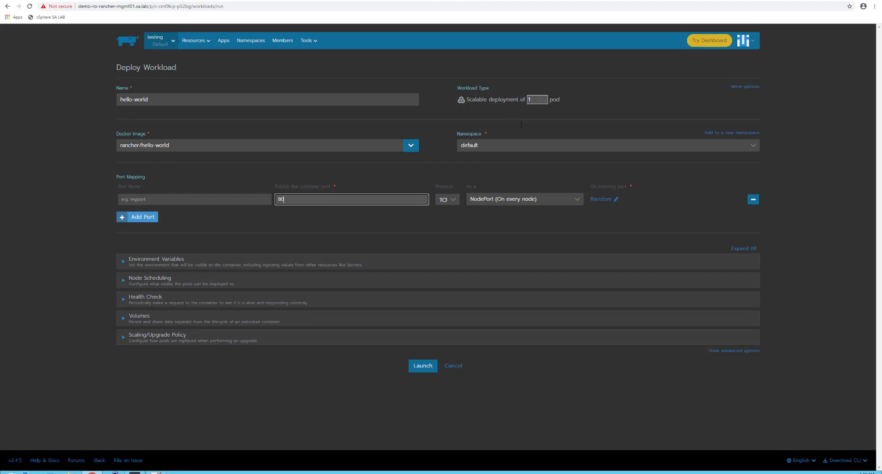
{"action": "mouse_move", "coordinate": [306, 217]}
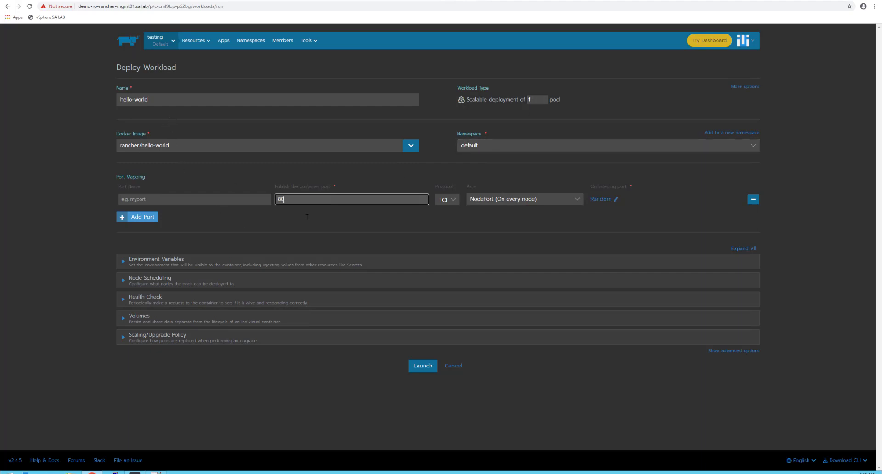
{"action": "left_click", "coordinate": [423, 366]}
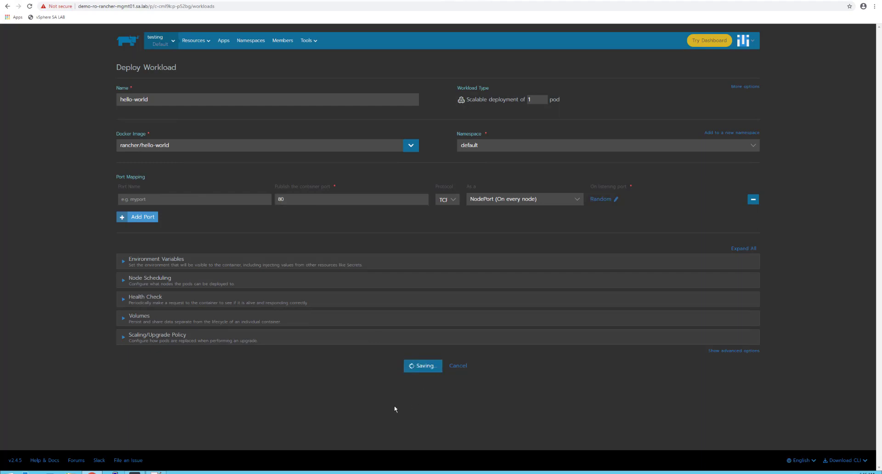
Check the hello-world app on its 30844/tcp NodePort, then view the project's namespaces.
{"action": "left_click", "coordinate": [422, 366]}
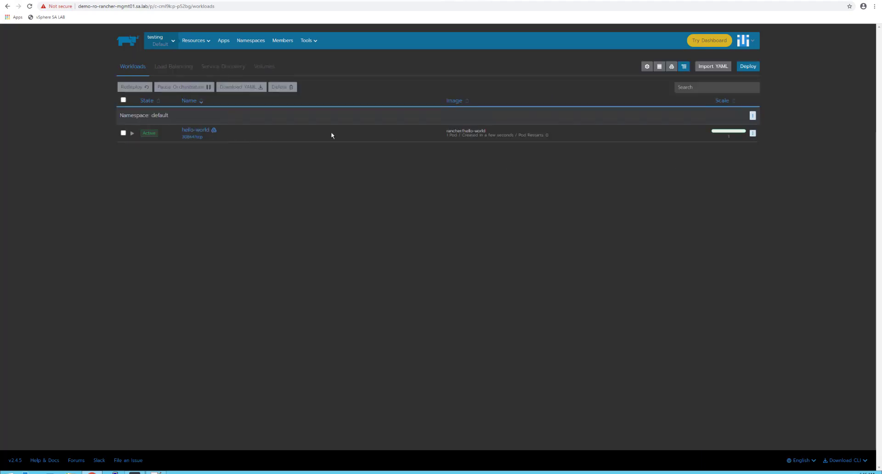
{"action": "mouse_move", "coordinate": [192, 136]}
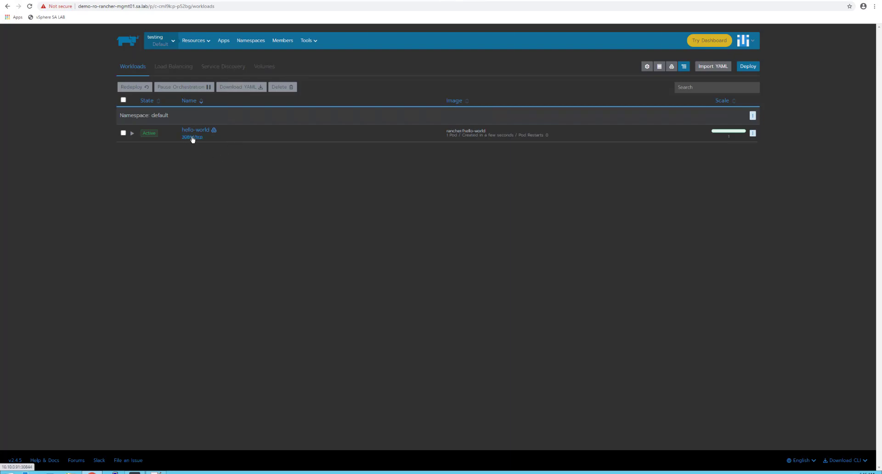
{"action": "left_click", "coordinate": [192, 137]}
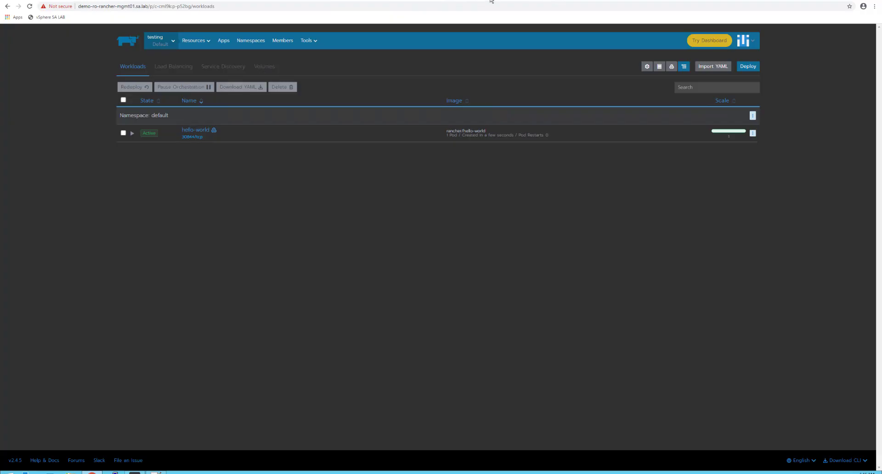
{"action": "left_click", "coordinate": [251, 40]}
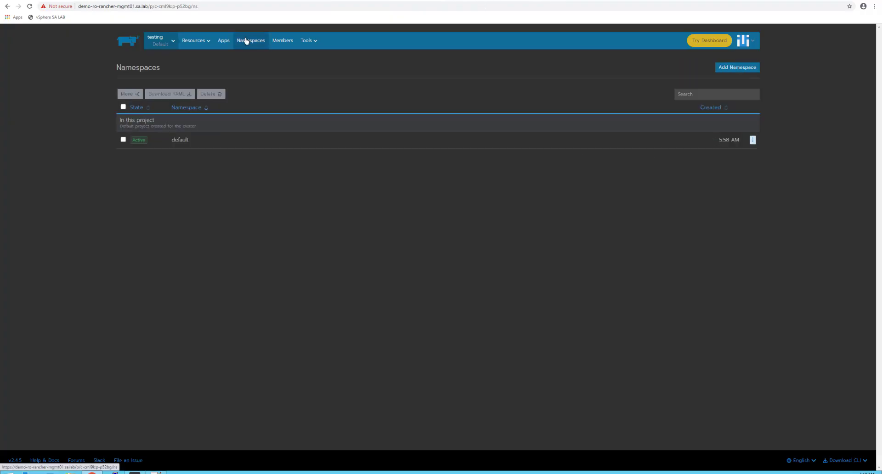
Edit the hello-world workload to run 4 pods and save it.
{"action": "left_click", "coordinate": [196, 40]}
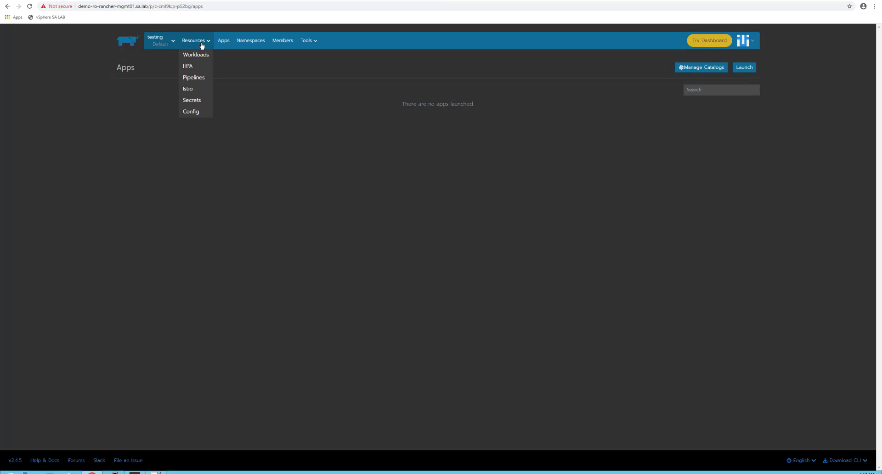
{"action": "mouse_move", "coordinate": [196, 55]}
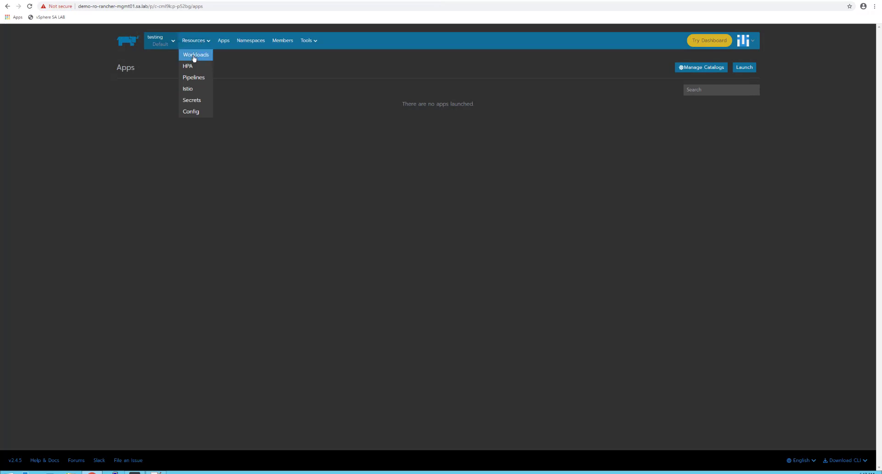
{"action": "left_click", "coordinate": [195, 55]}
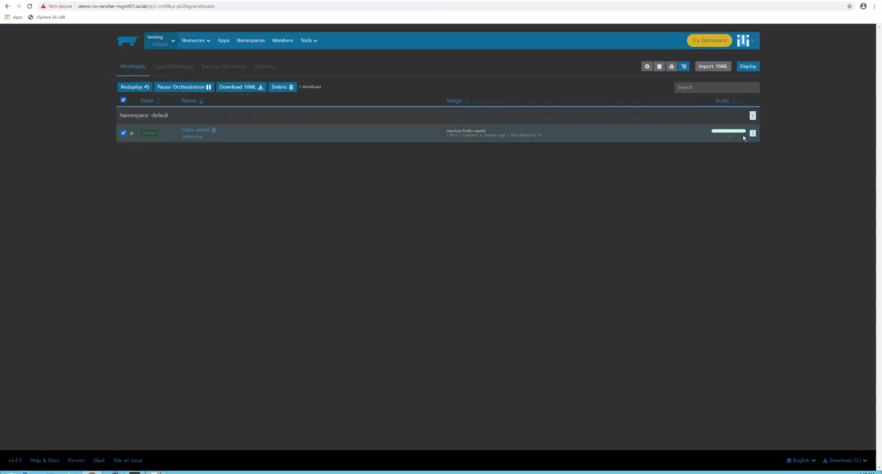
{"action": "left_click", "coordinate": [753, 134]}
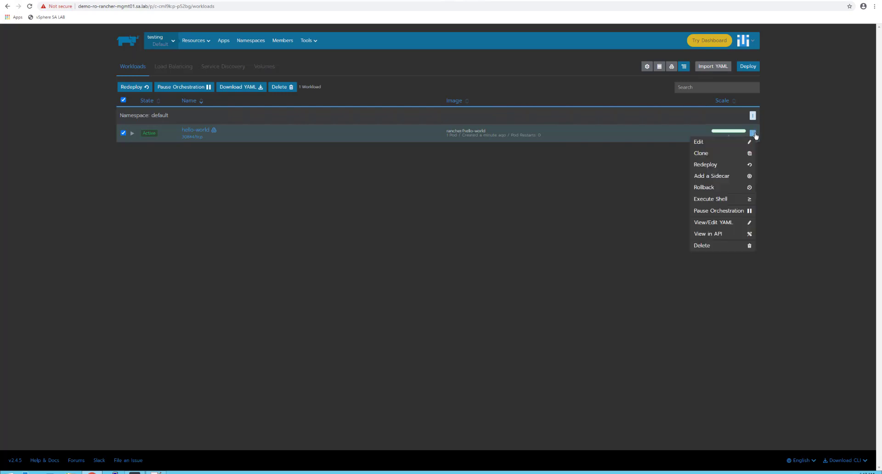
{"action": "mouse_move", "coordinate": [717, 153]}
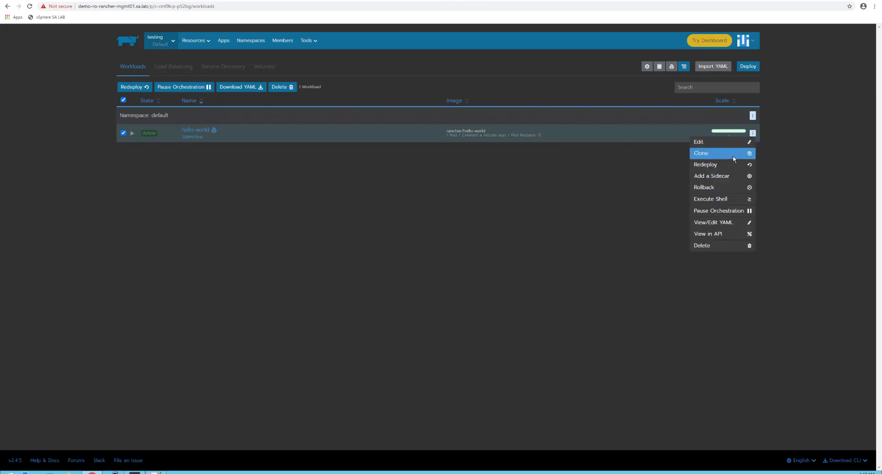
{"action": "mouse_move", "coordinate": [727, 142]}
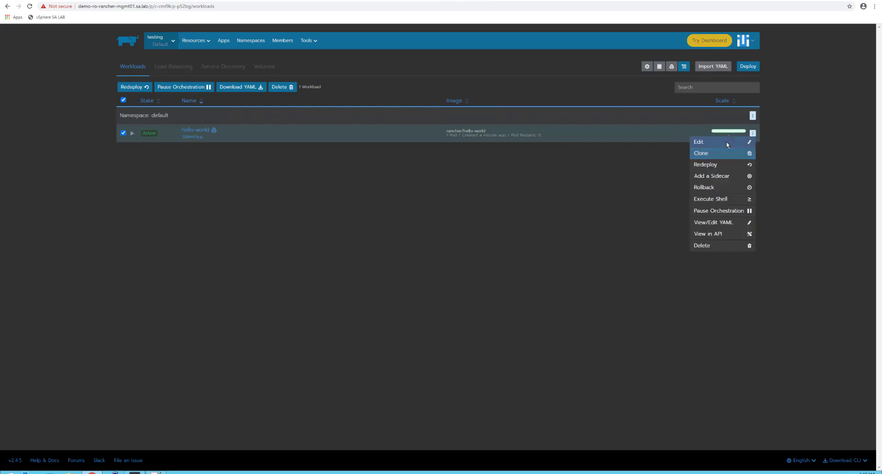
{"action": "left_click", "coordinate": [699, 141]}
{"action": "type", "text": "4"}
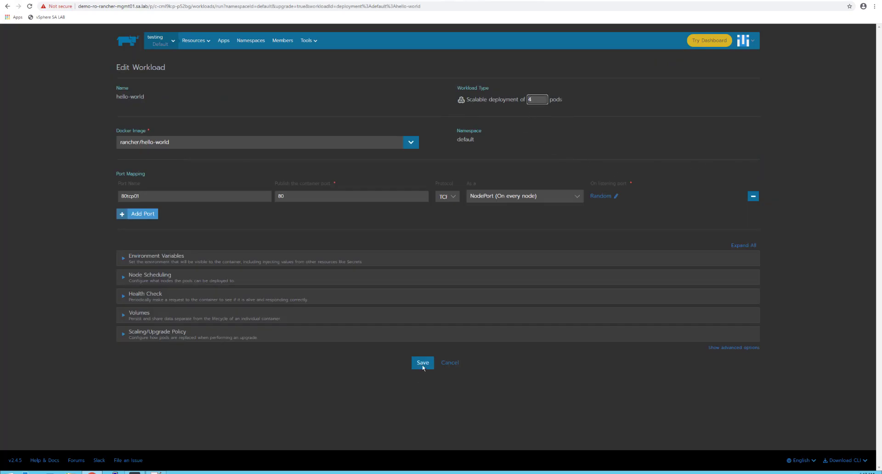
{"action": "left_click", "coordinate": [423, 363]}
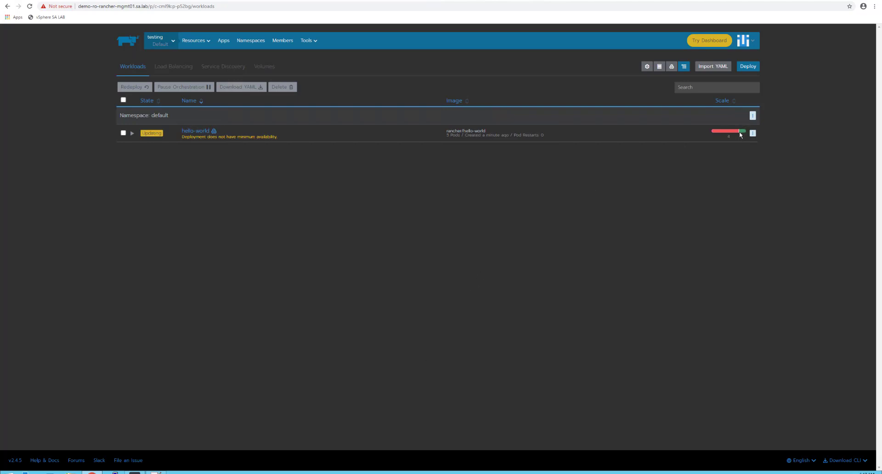
{"action": "mouse_move", "coordinate": [729, 132]}
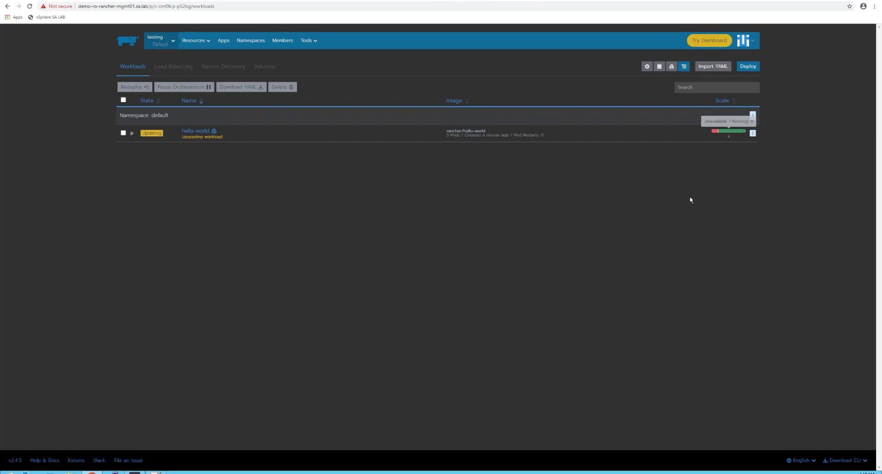
View the testing cluster dashboard, return to Projects/Namespaces and show the admin account menu.
{"action": "left_click", "coordinate": [708, 41]}
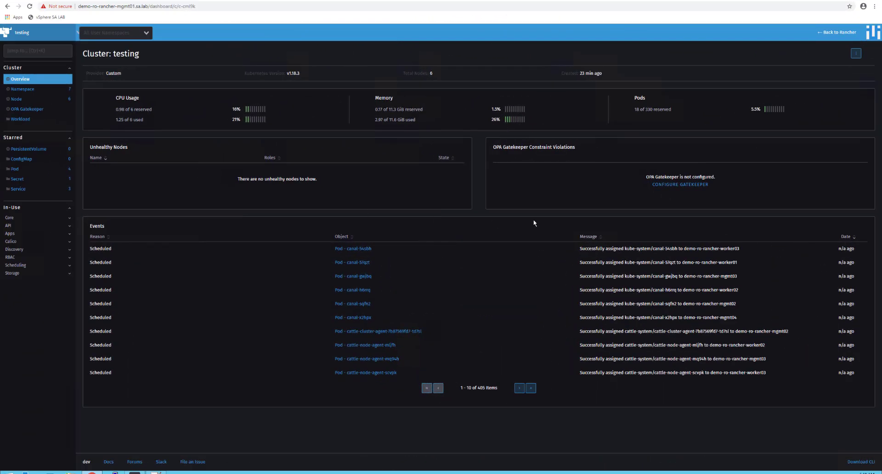
{"action": "mouse_move", "coordinate": [649, 189]}
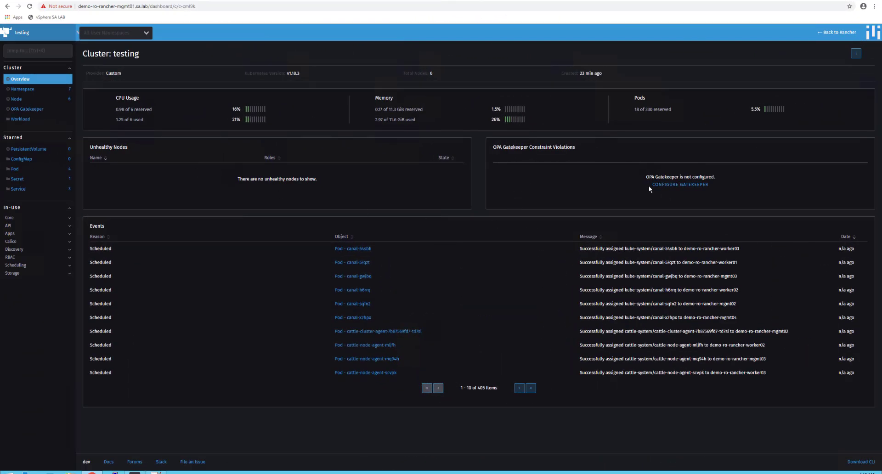
{"action": "mouse_move", "coordinate": [679, 185]}
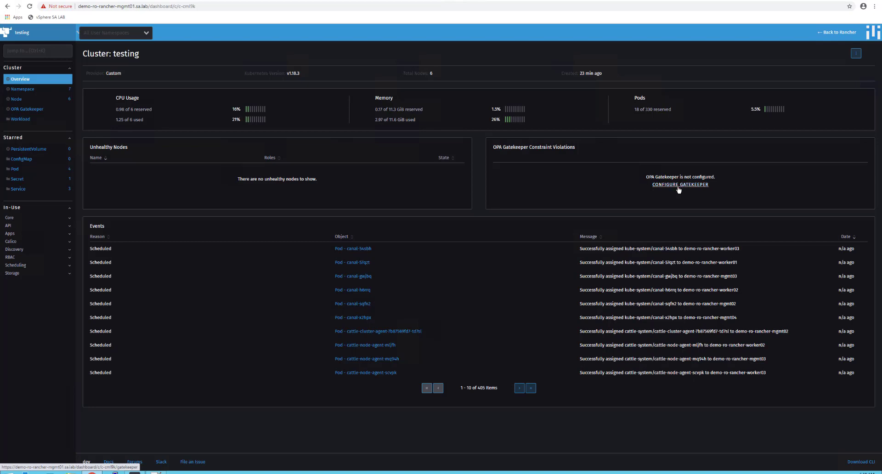
{"action": "left_click", "coordinate": [680, 184]}
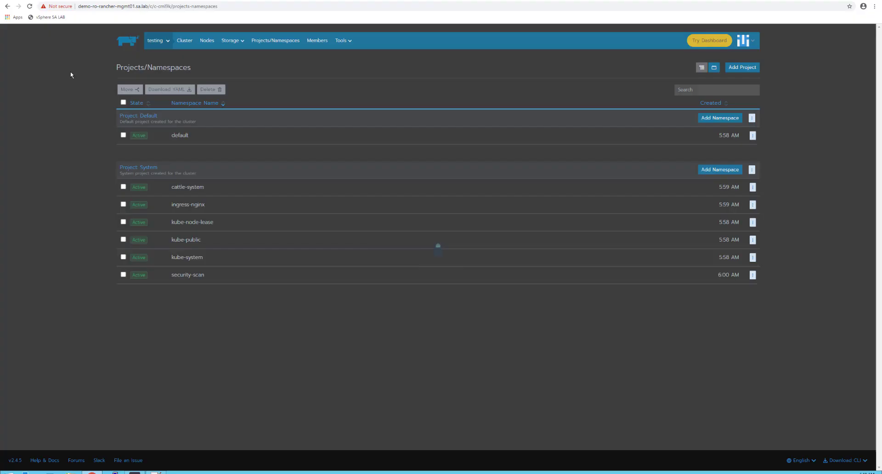
{"action": "mouse_move", "coordinate": [185, 40]}
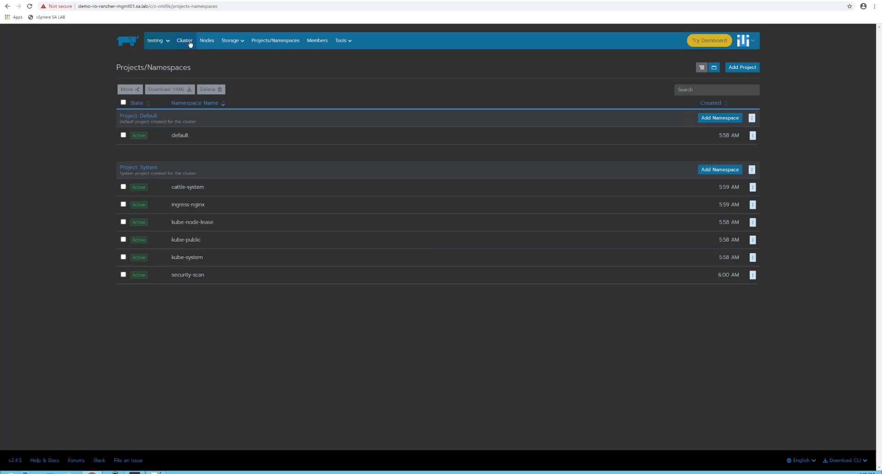
{"action": "left_click", "coordinate": [744, 40]}
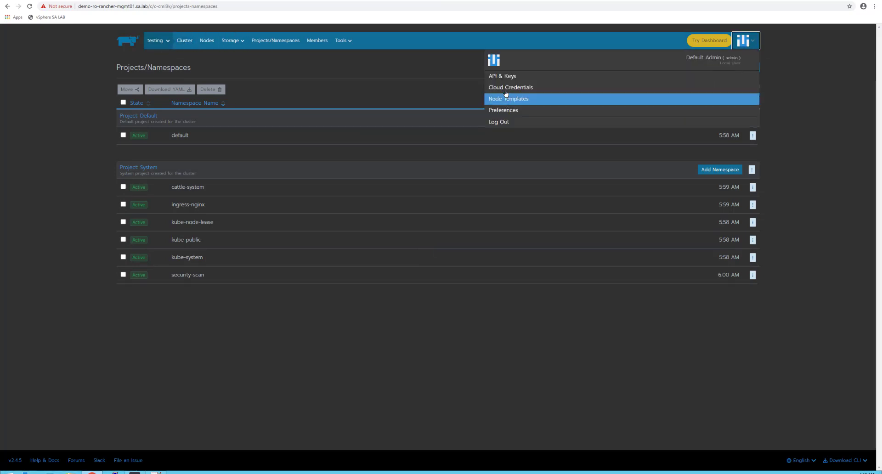
Start a new cloud credential with VMware vSphere as the type, fields left empty.
{"action": "left_click", "coordinate": [511, 88]}
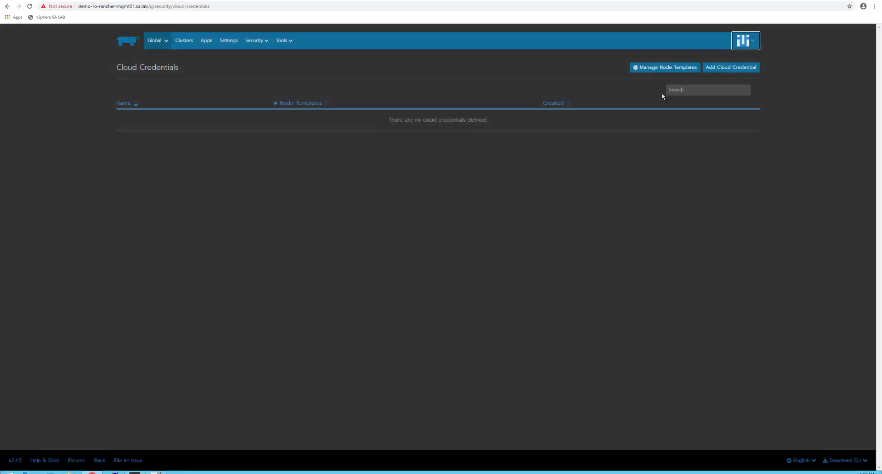
{"action": "left_click", "coordinate": [730, 67]}
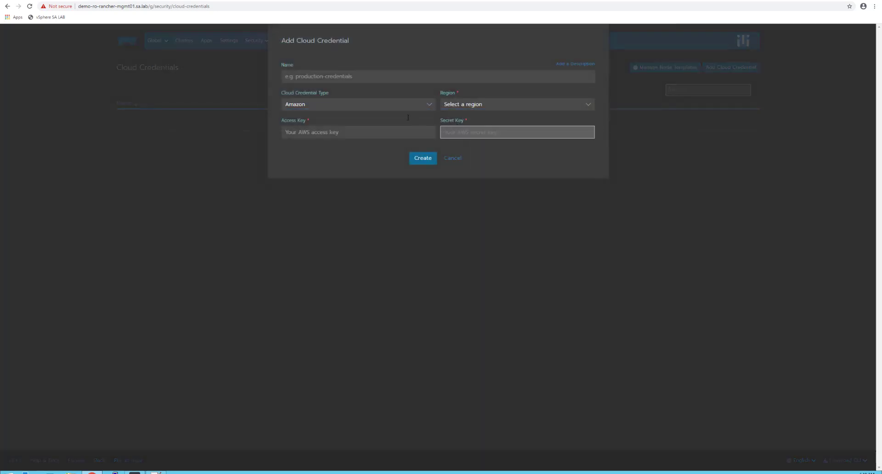
{"action": "left_click", "coordinate": [358, 131]}
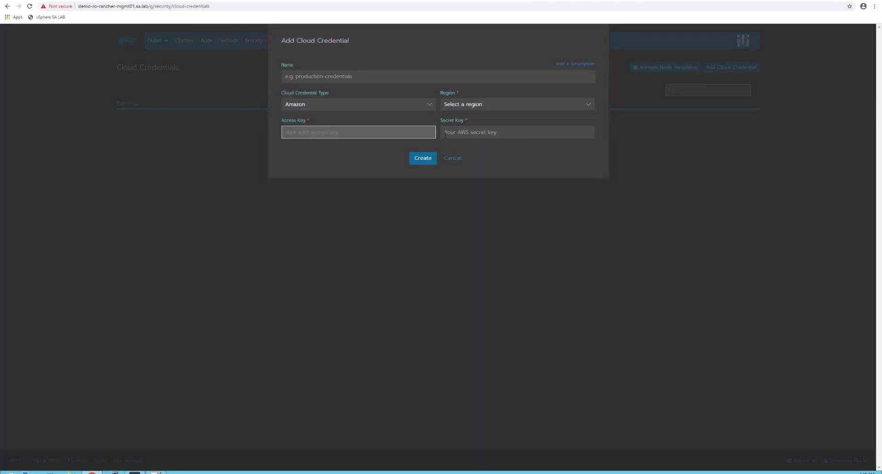
{"action": "left_click", "coordinate": [358, 104]}
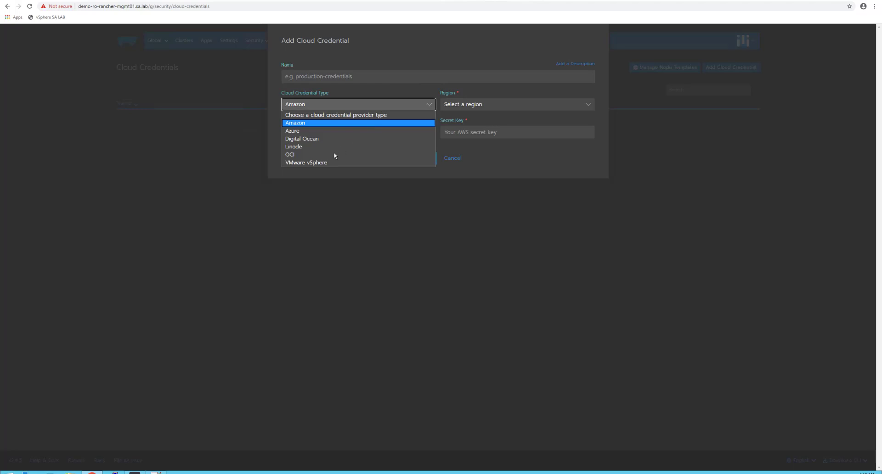
{"action": "left_click", "coordinate": [306, 164]}
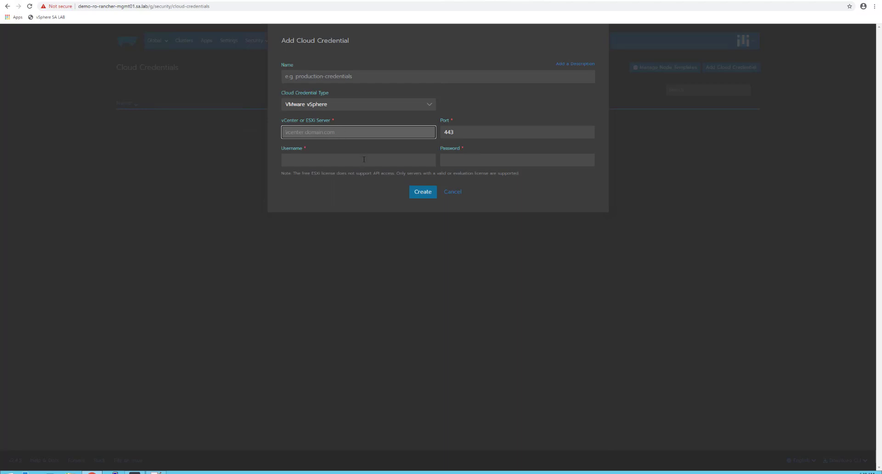
{"action": "left_click", "coordinate": [516, 160]}
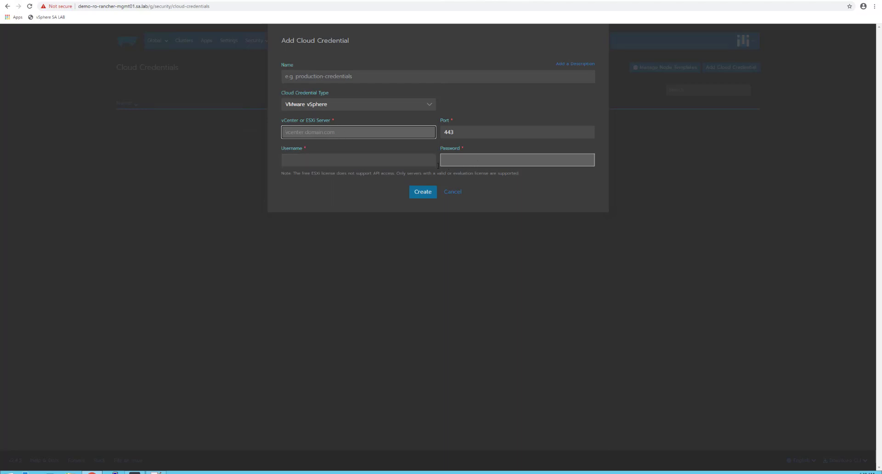